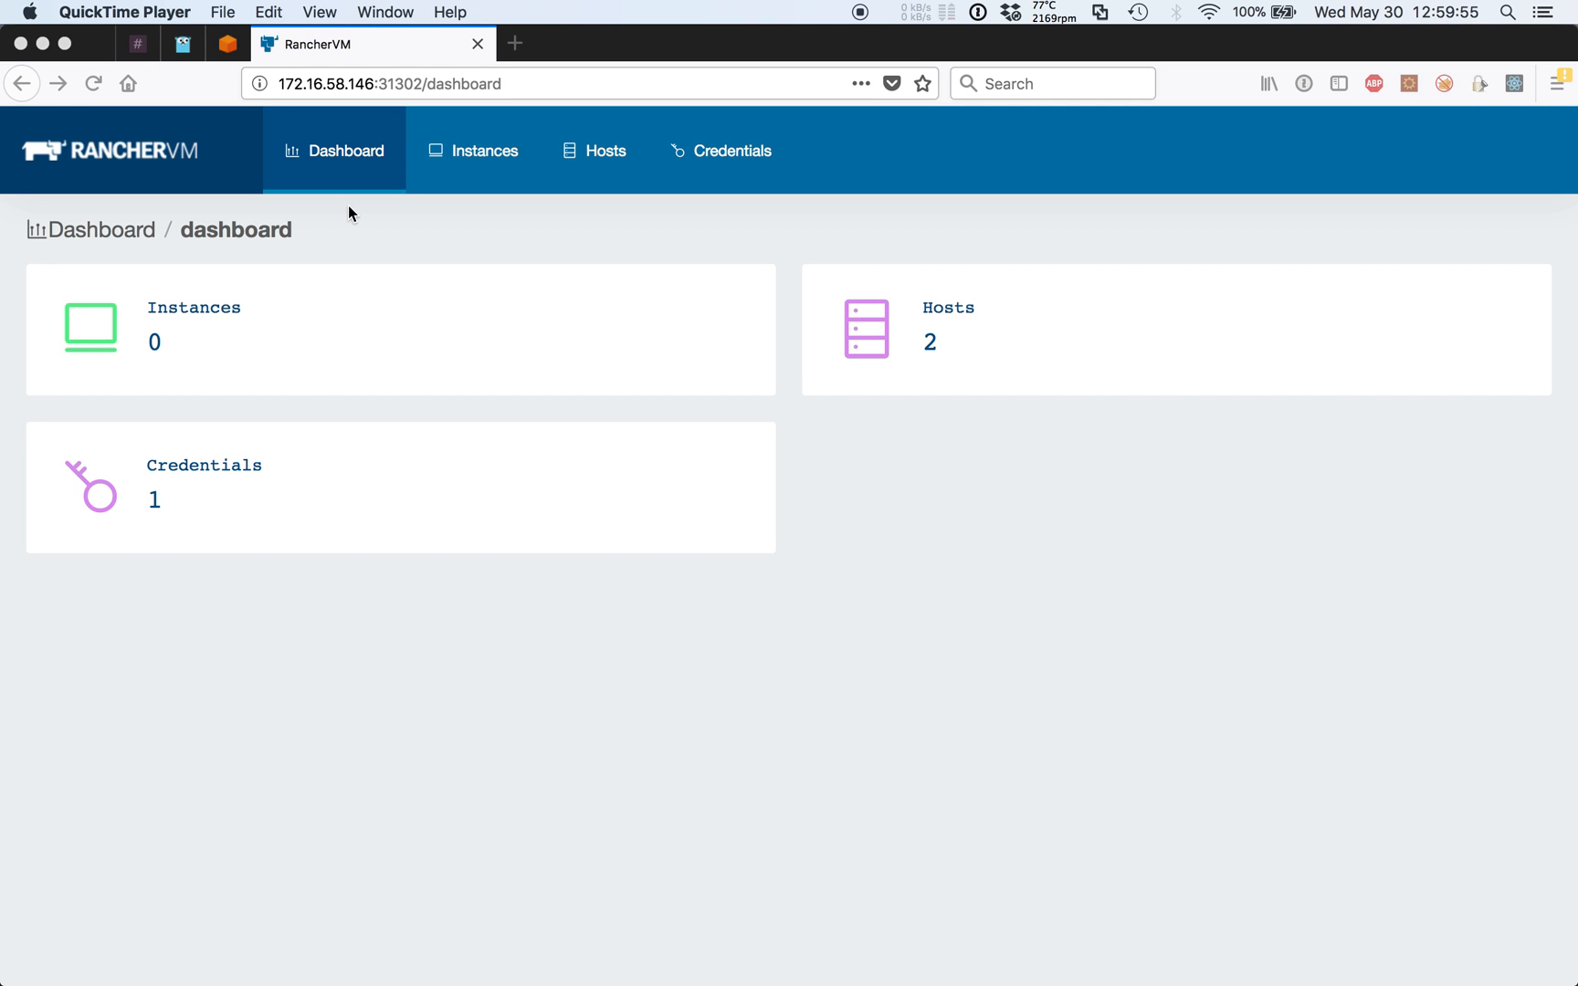
pyautogui.moveTo(372, 204)
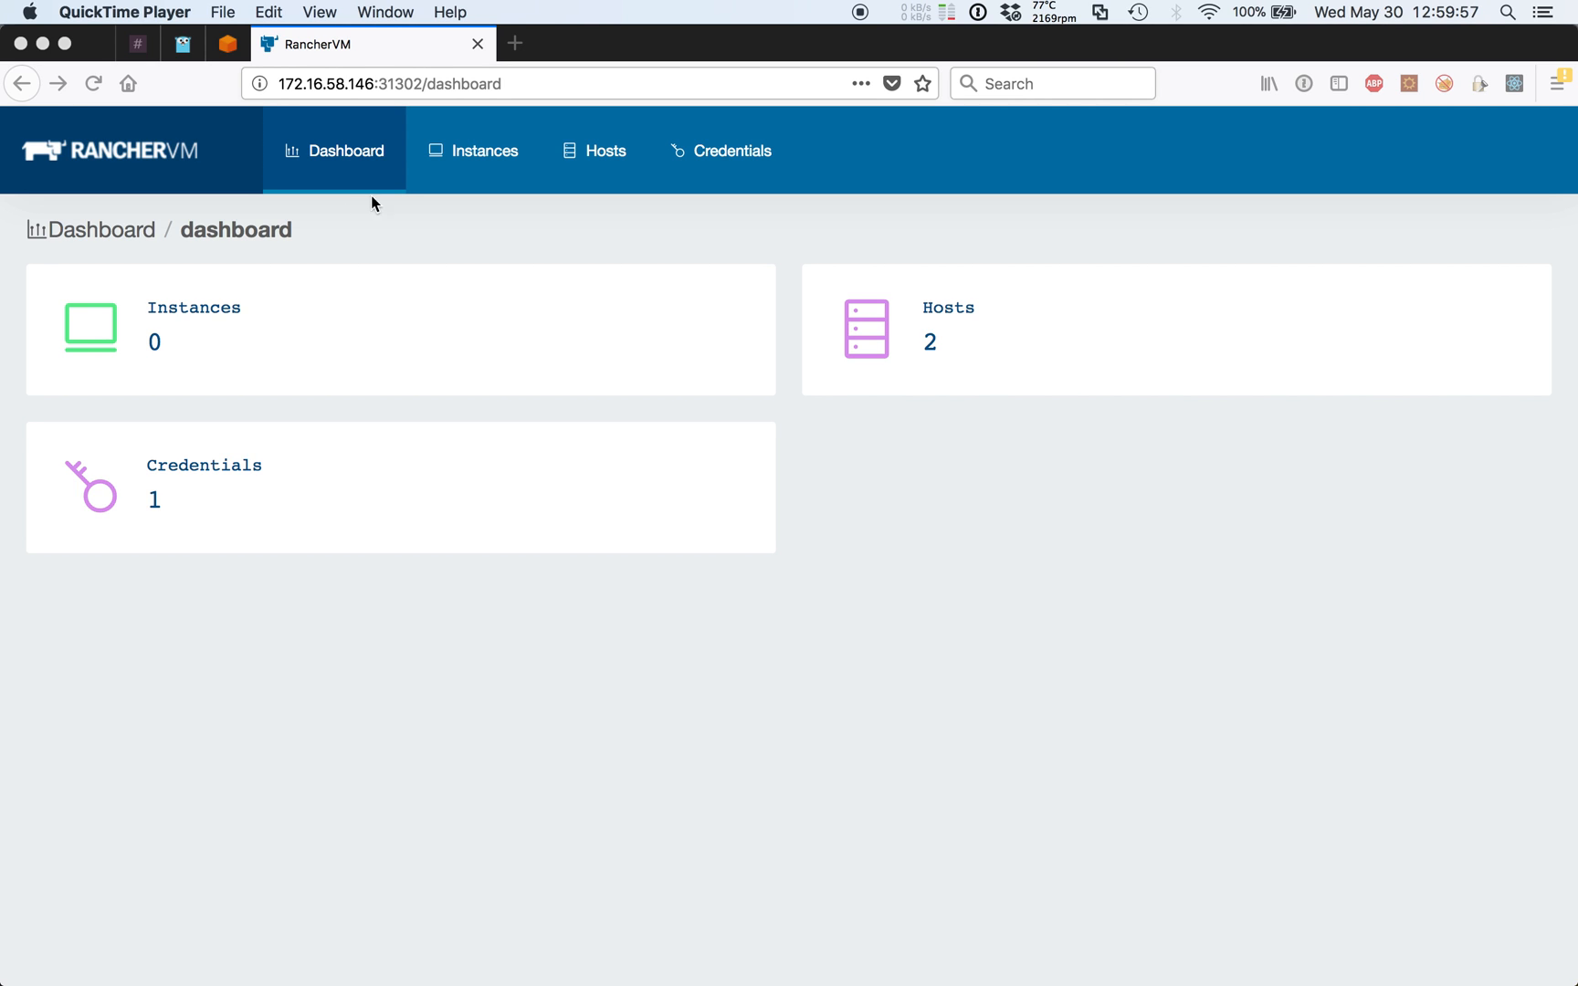
# - Show the RancherVM Instances list, currently empty
pyautogui.click(484, 151)
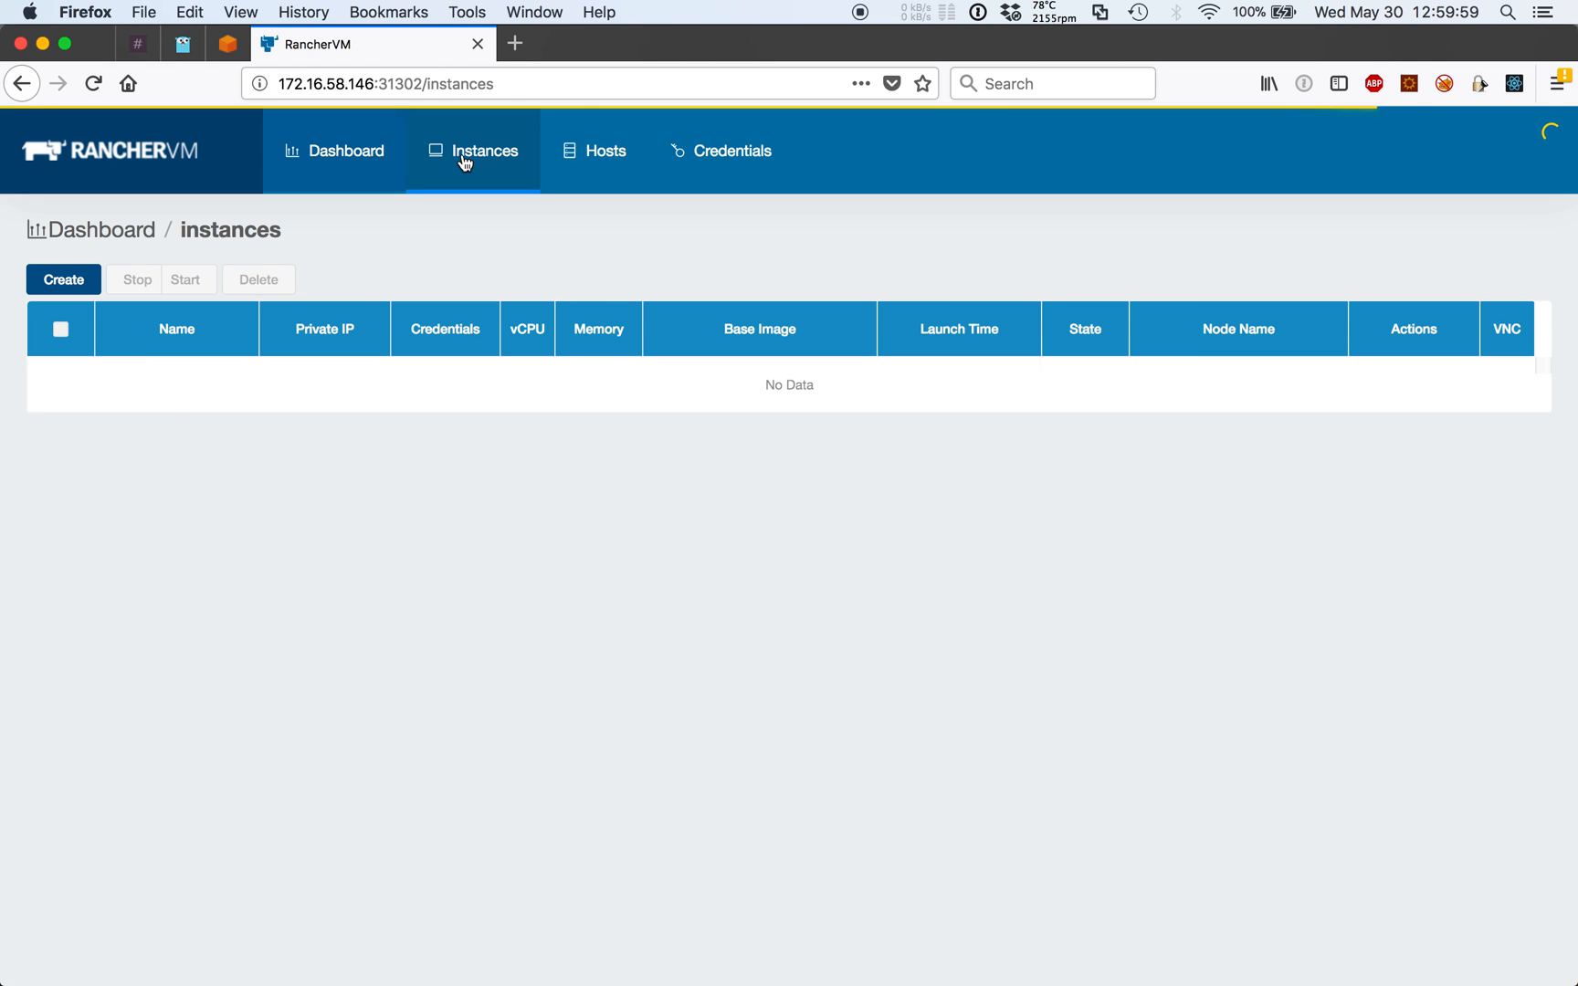
# - Create three instances named rke with 1 vCPU, 1024 MiB memory and public key james
pyautogui.click(64, 280)
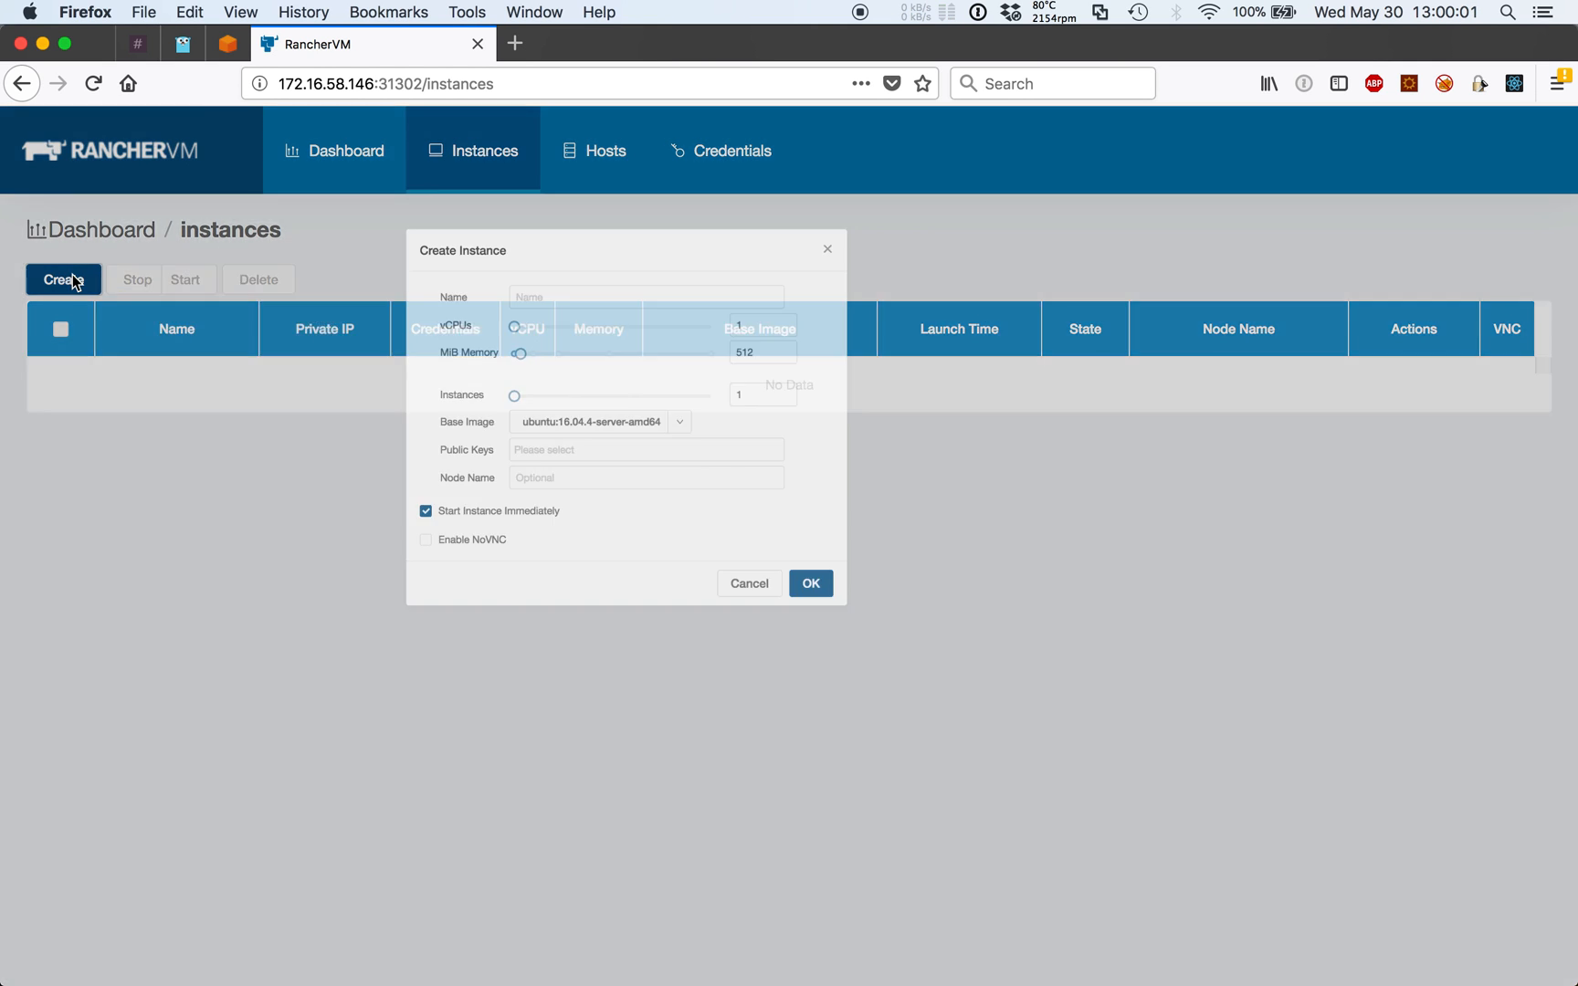
pyautogui.write('rk')
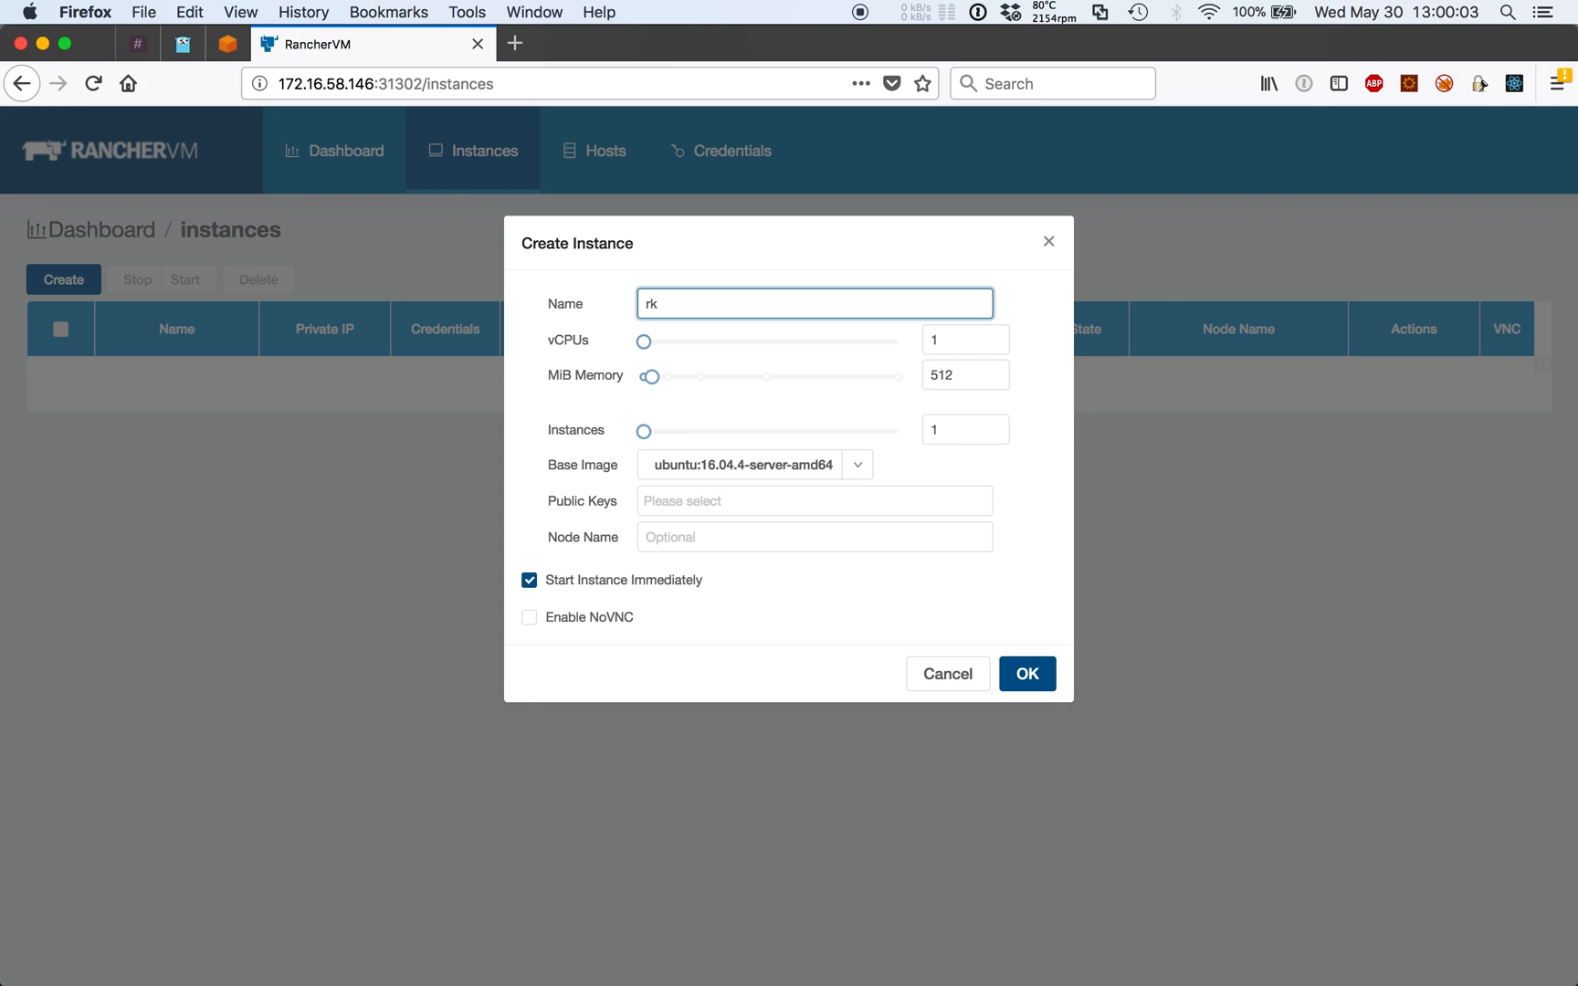
pyautogui.write('e')
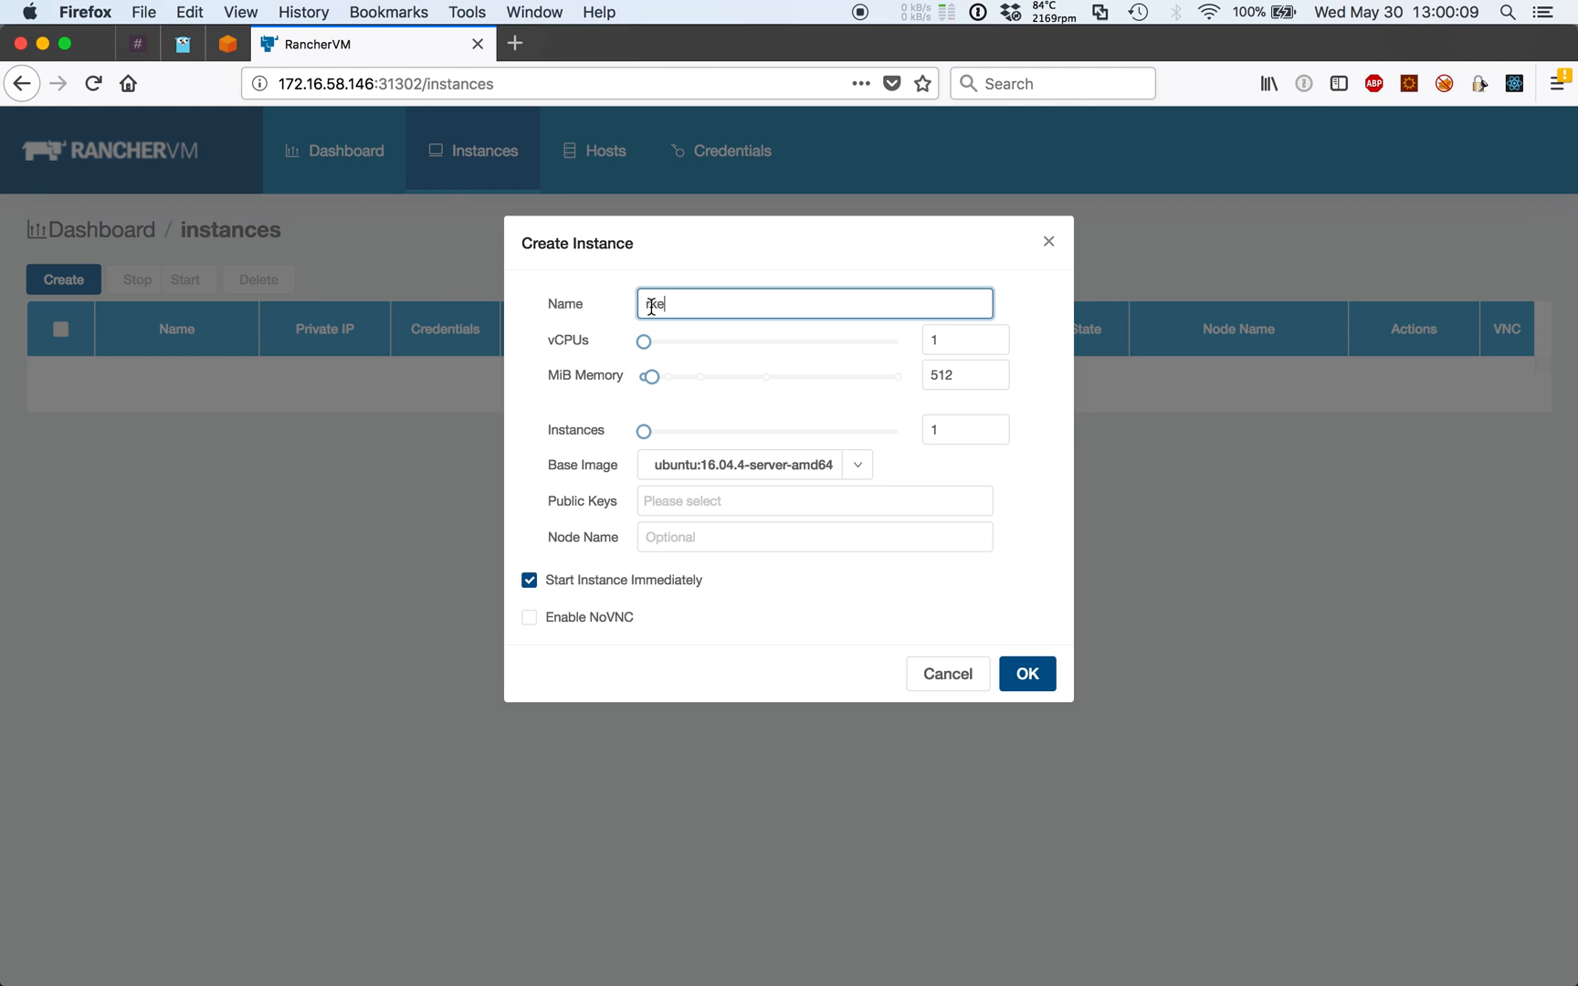
pyautogui.write('rke')
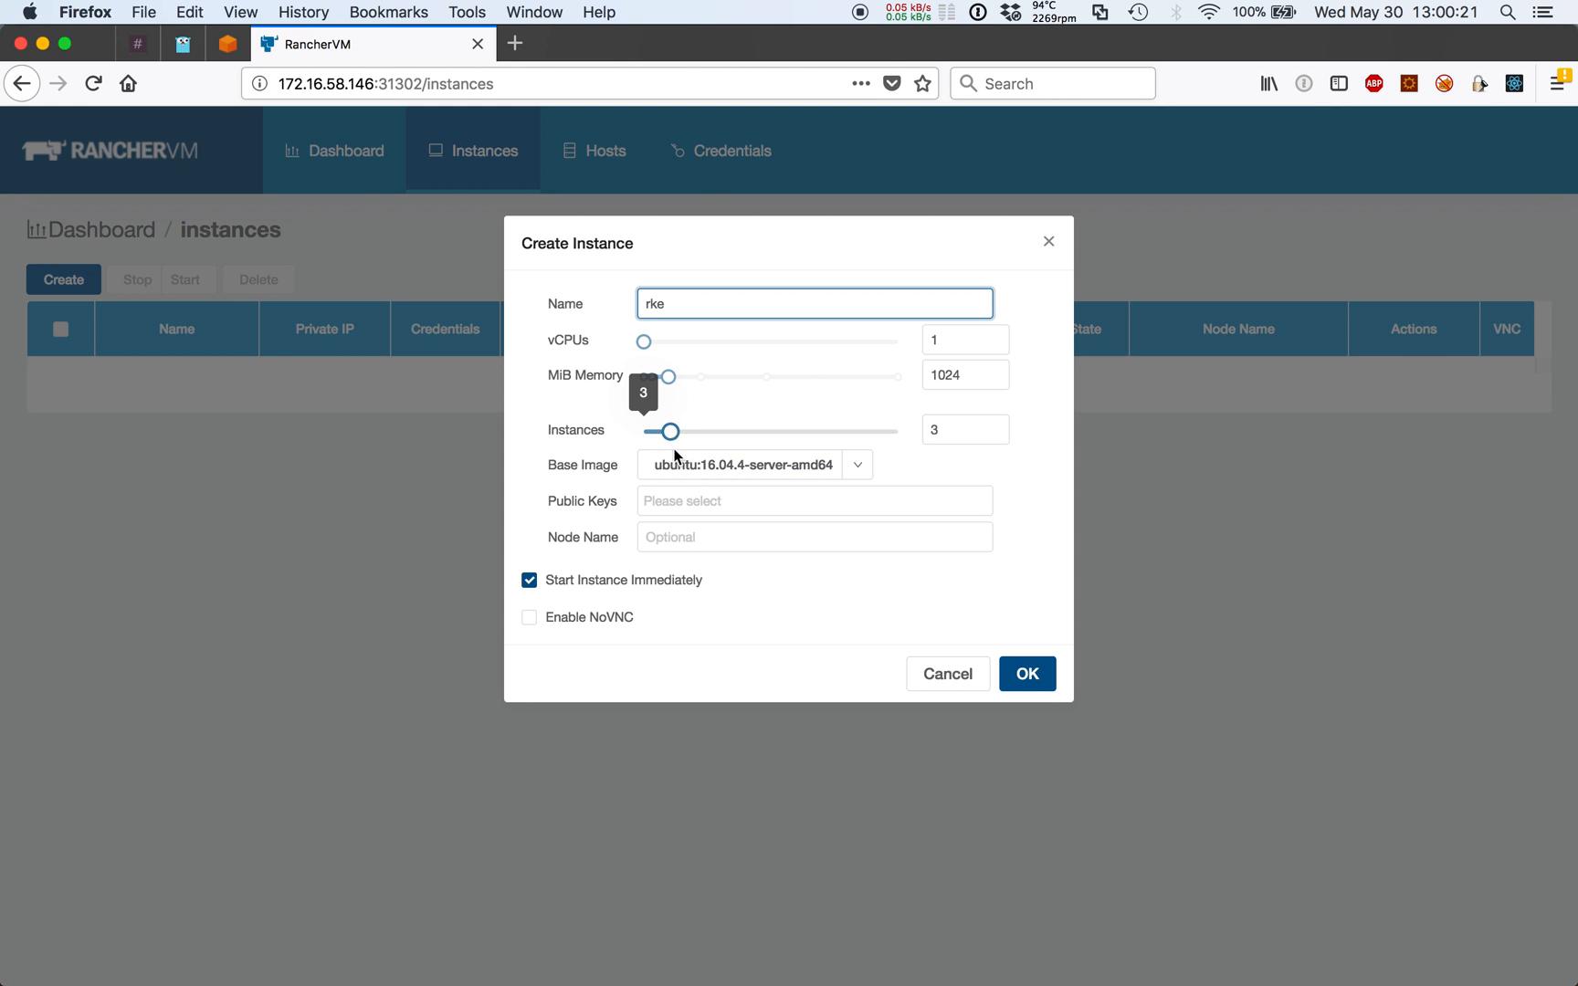
pyautogui.click(813, 500)
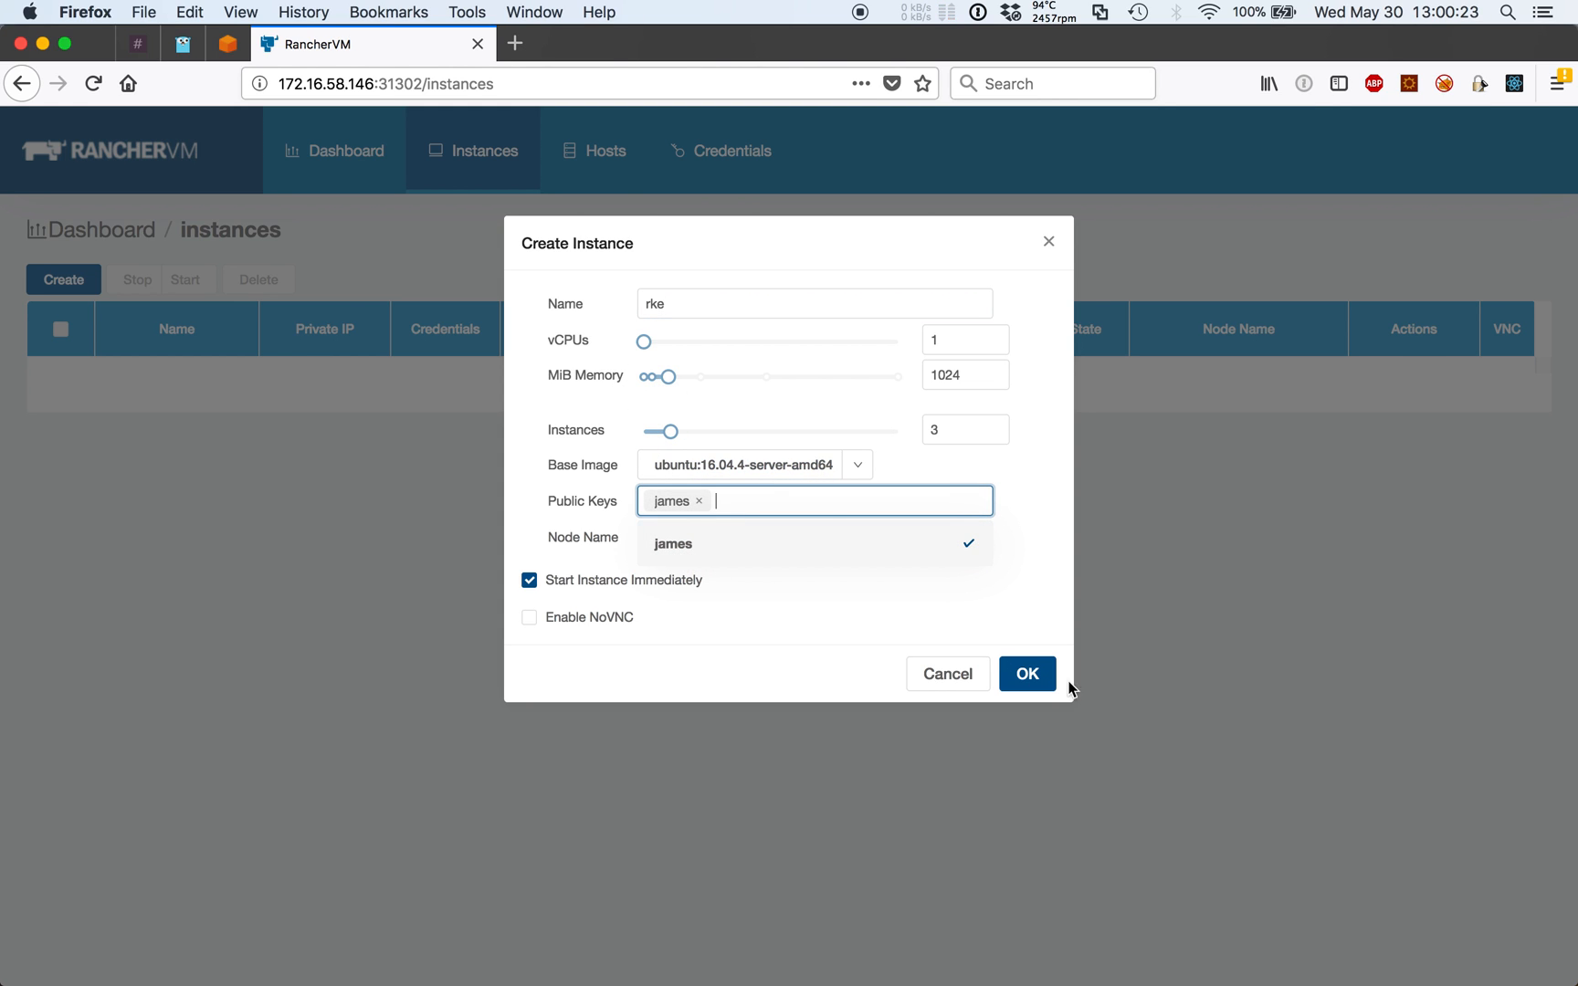
pyautogui.click(1026, 674)
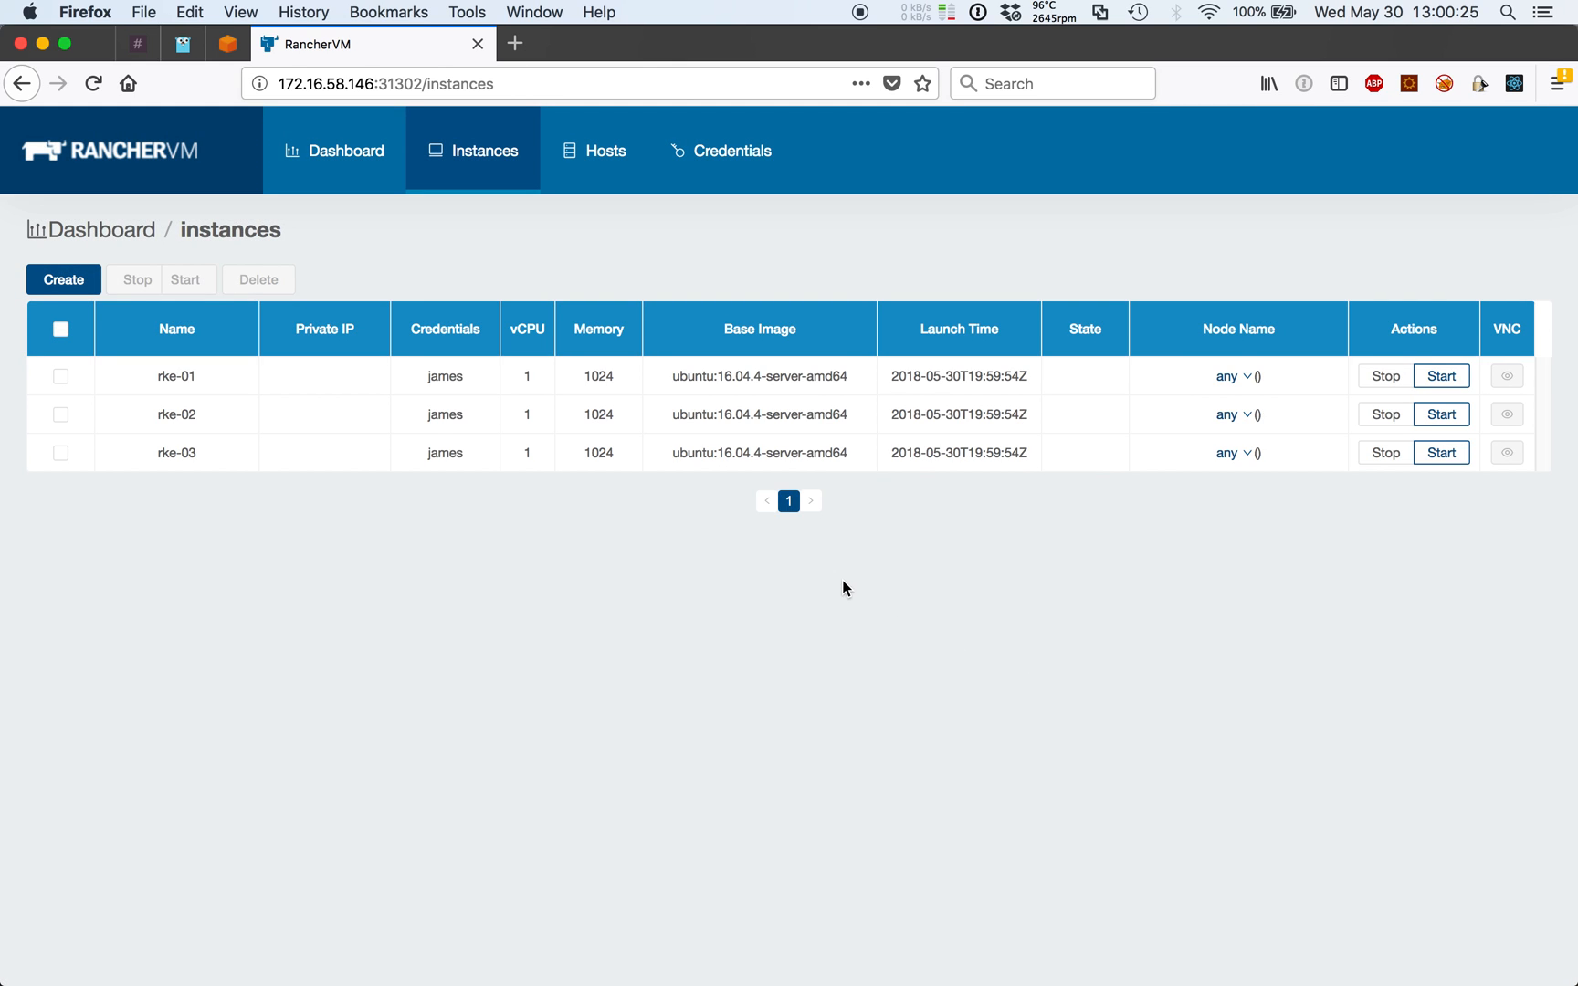
# - Start a new browser tab for the Kubernetes Dashboard nodes page
pyautogui.click(482, 152)
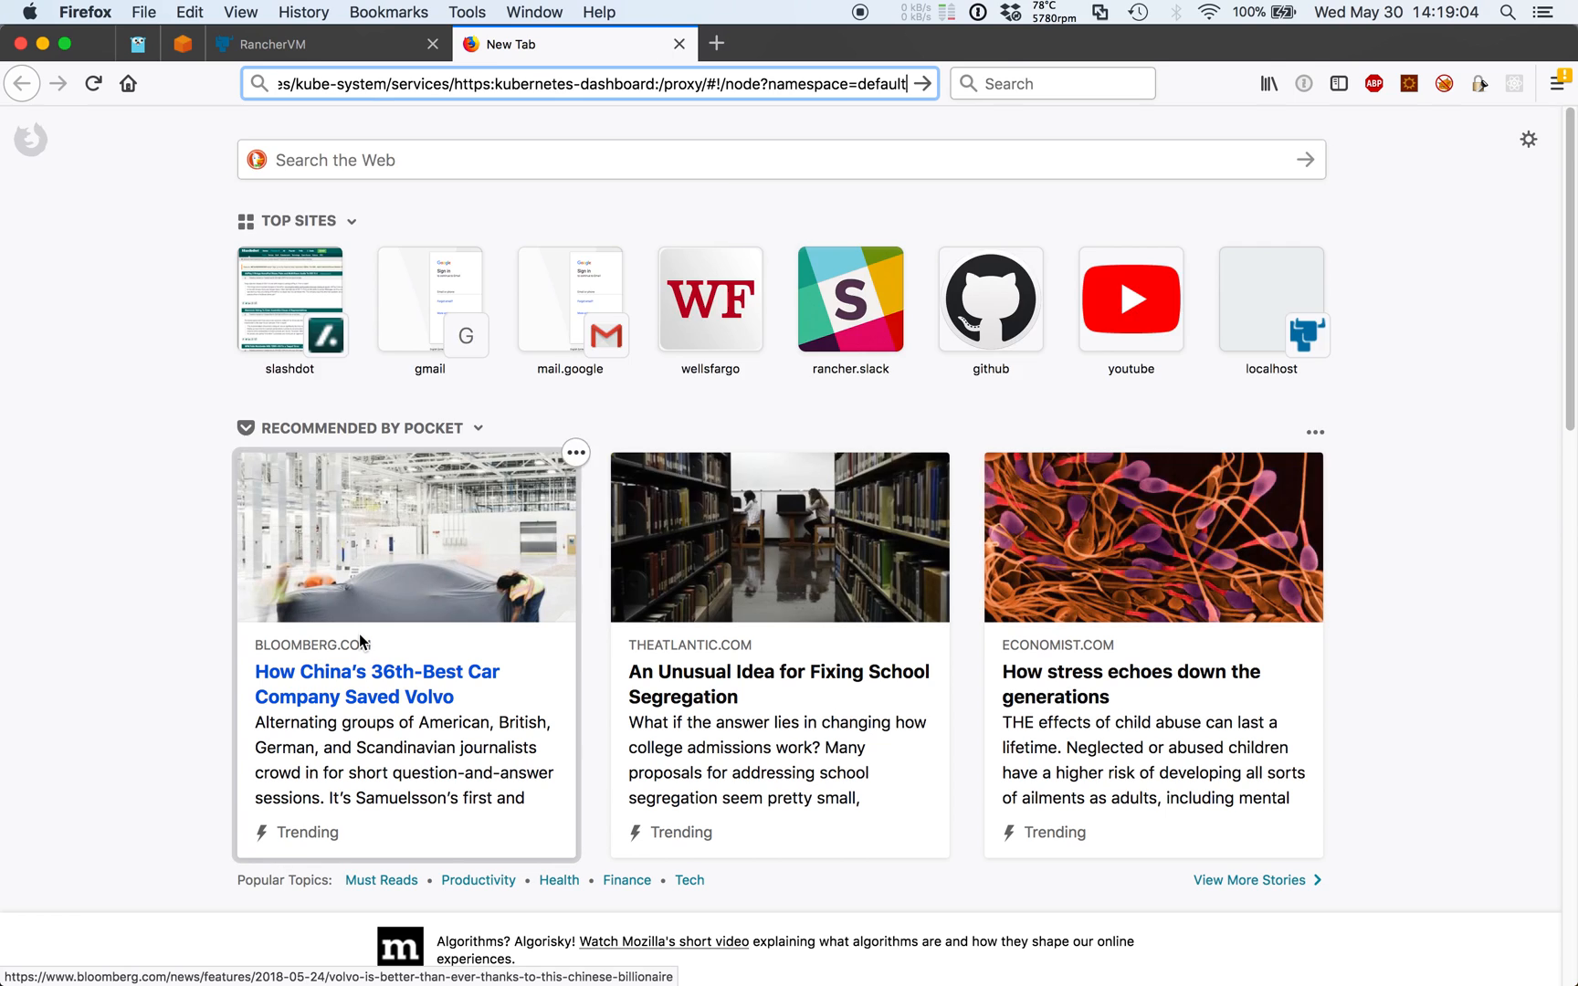
# - Load the dashboard, view kube-system pods and nodes rke01–rke03, then return to RancherVM
pyautogui.press('Return')
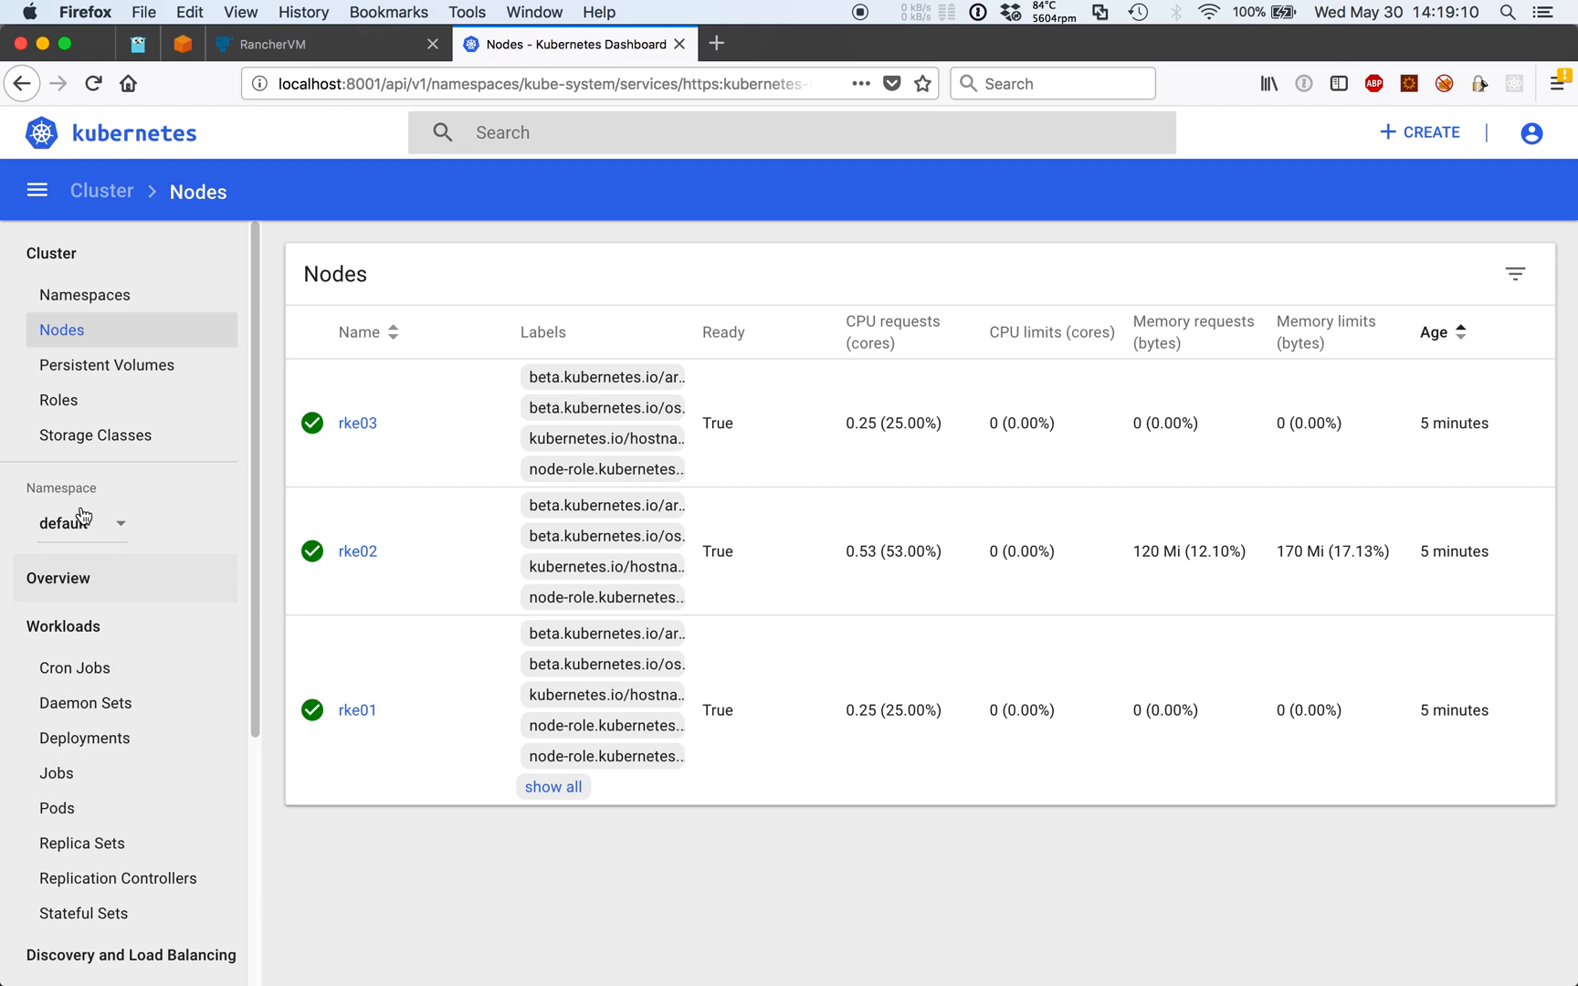
pyautogui.click(80, 522)
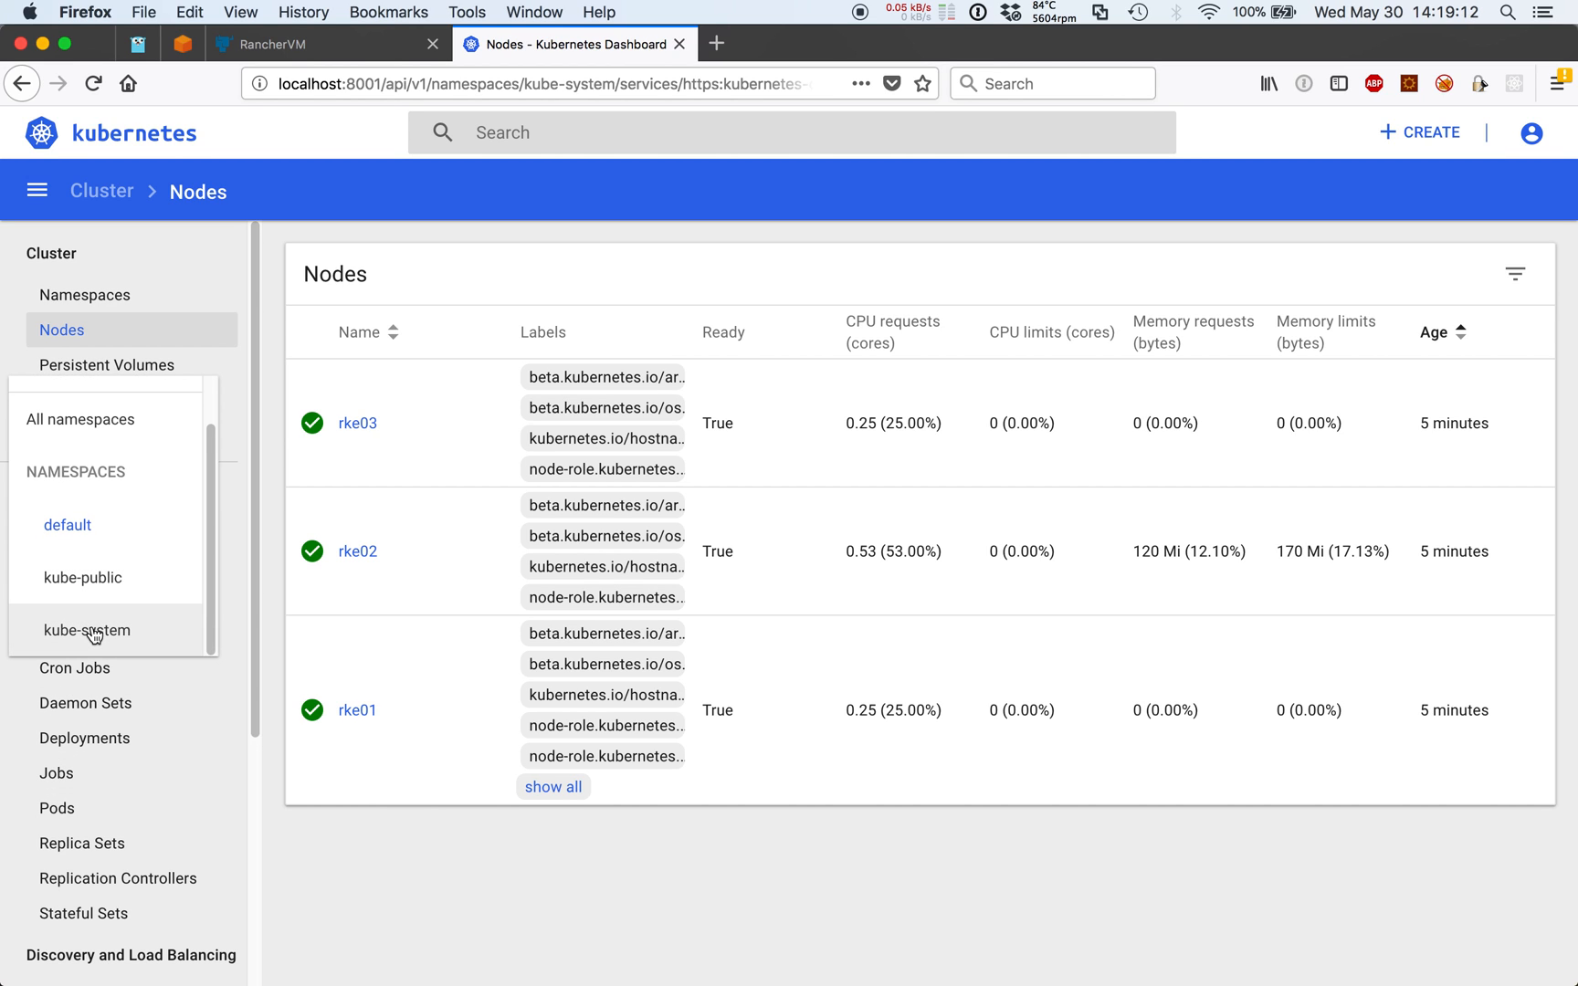
pyautogui.click(86, 630)
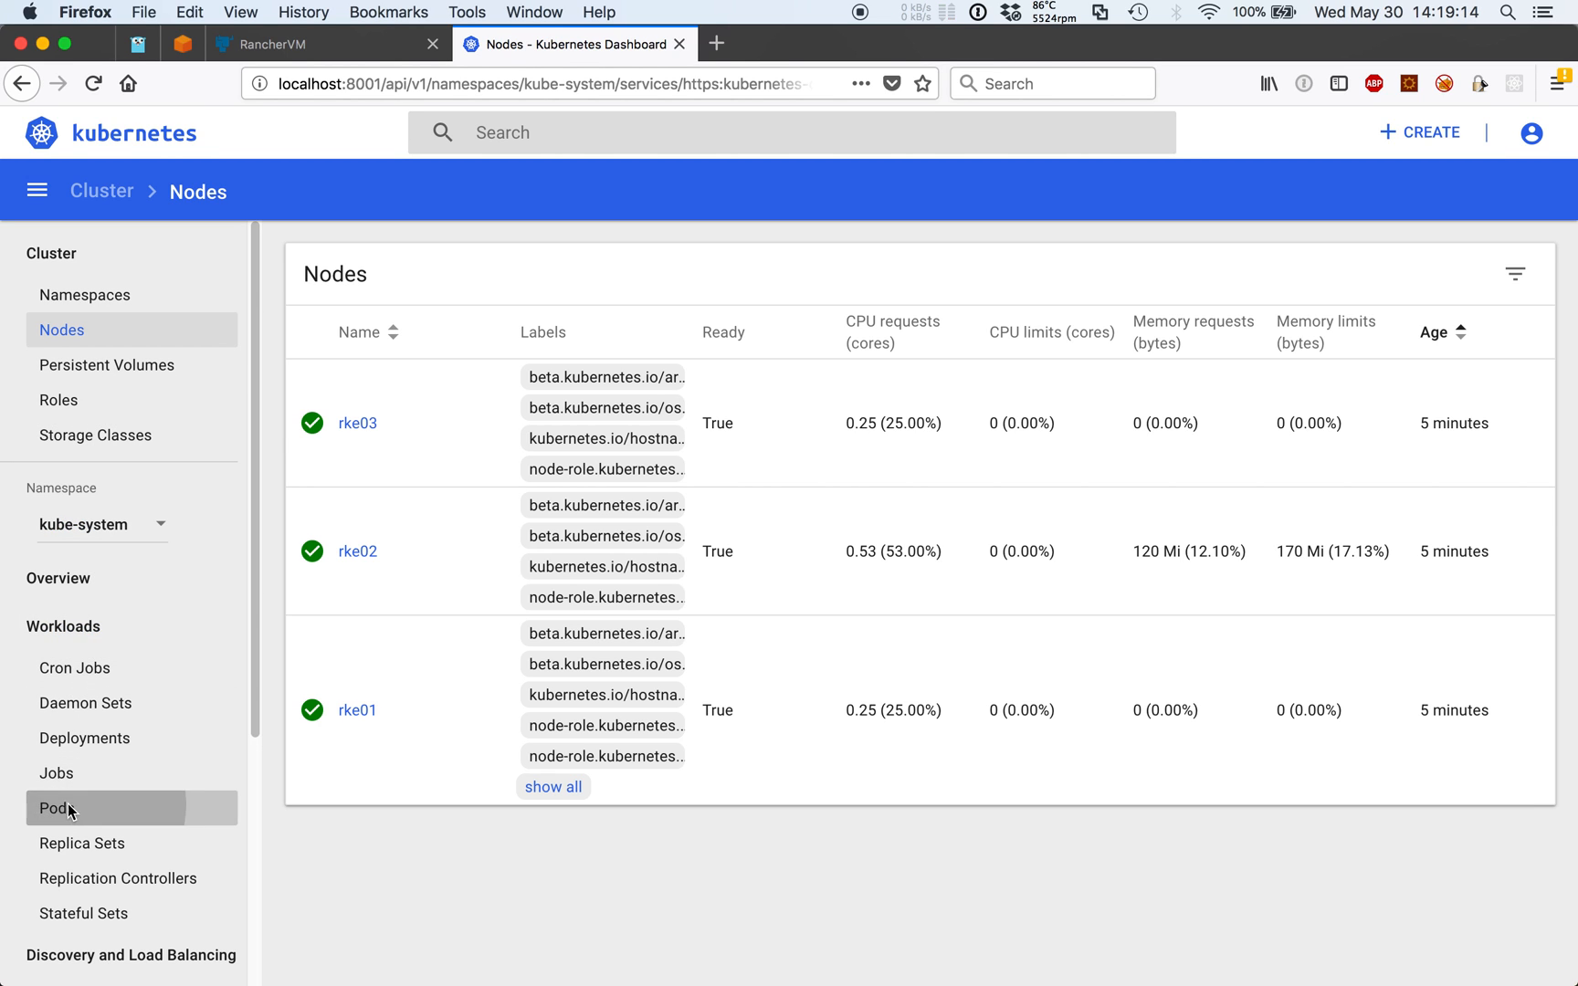
pyautogui.click(57, 807)
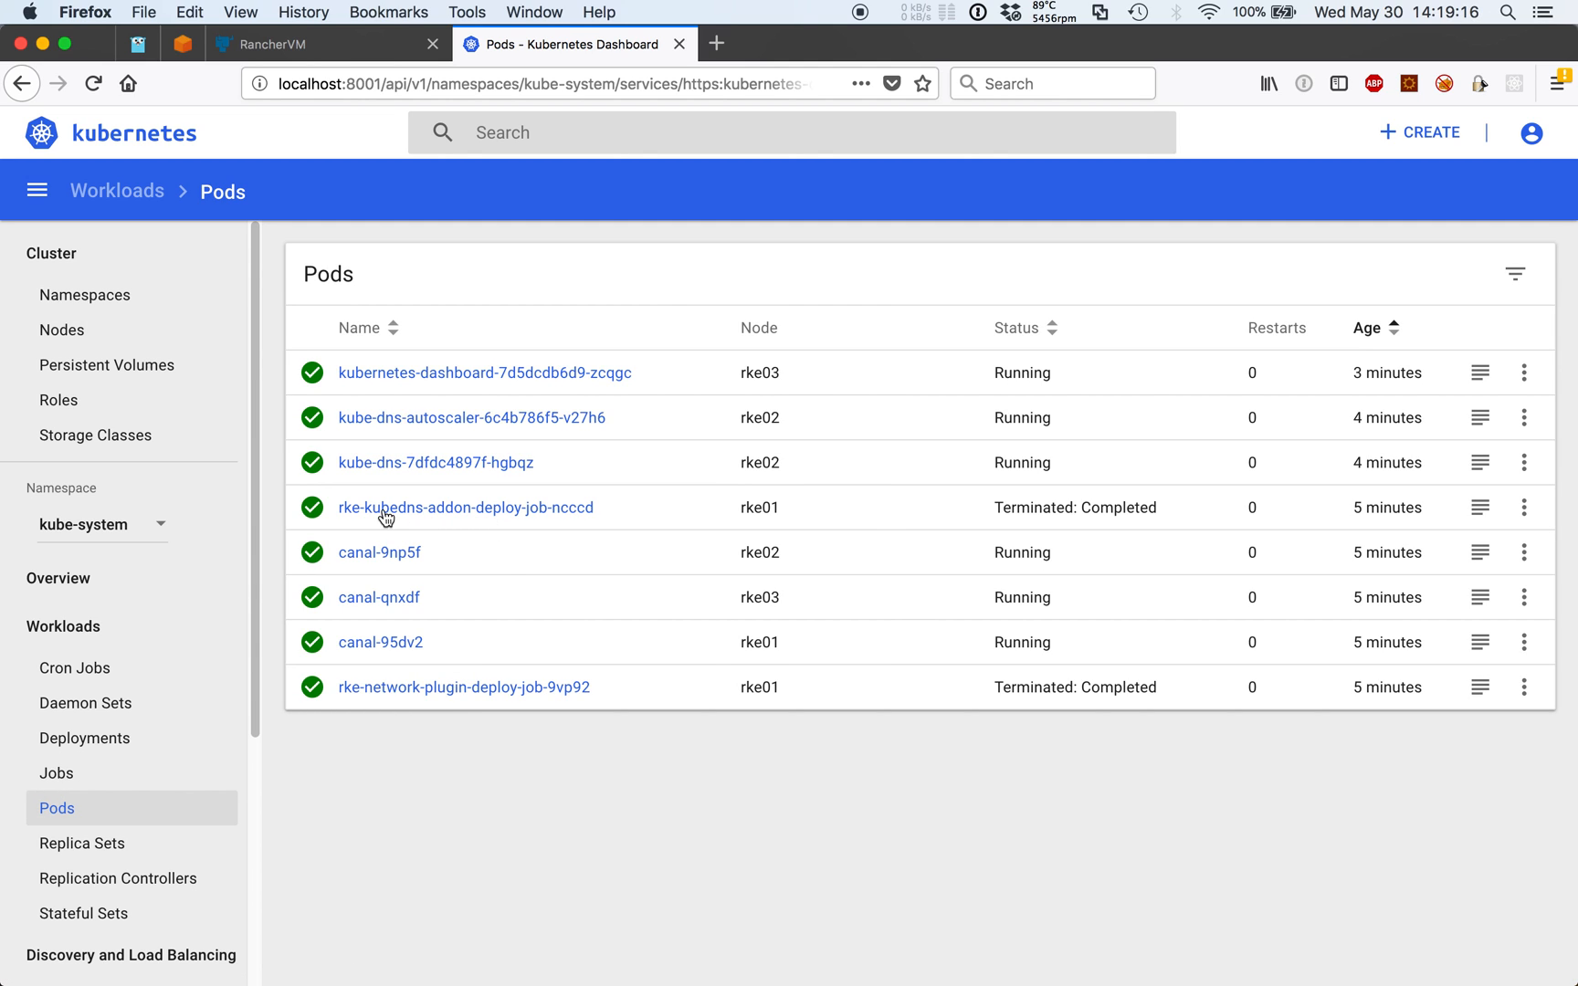
pyautogui.moveTo(71, 330)
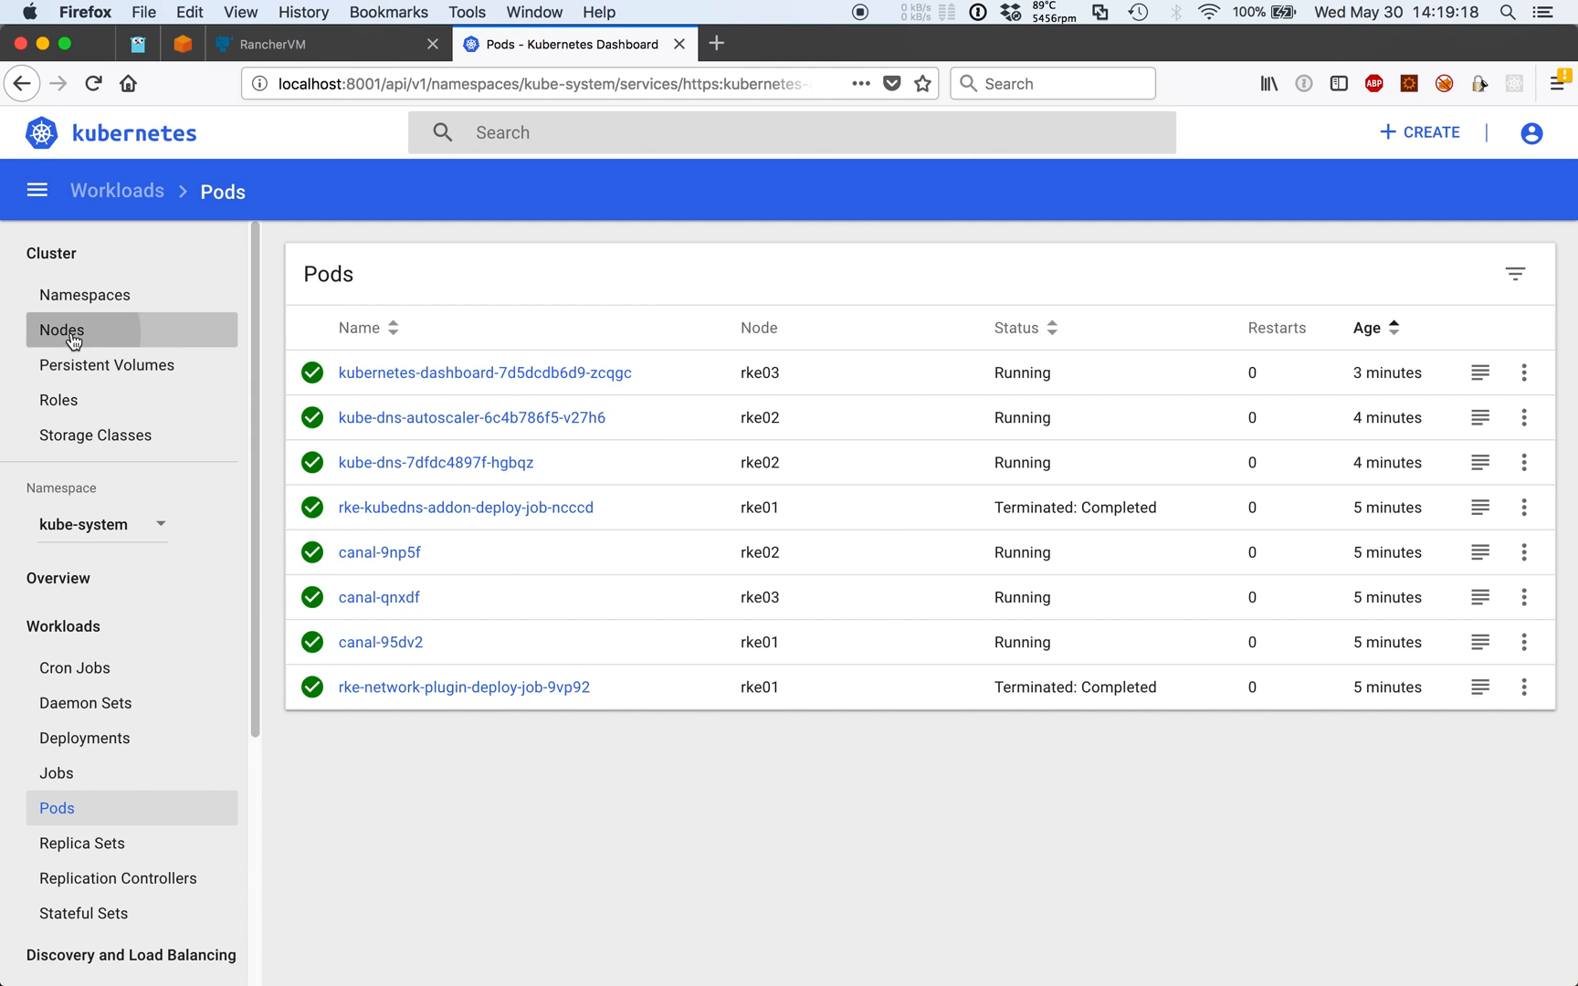
pyautogui.click(322, 43)
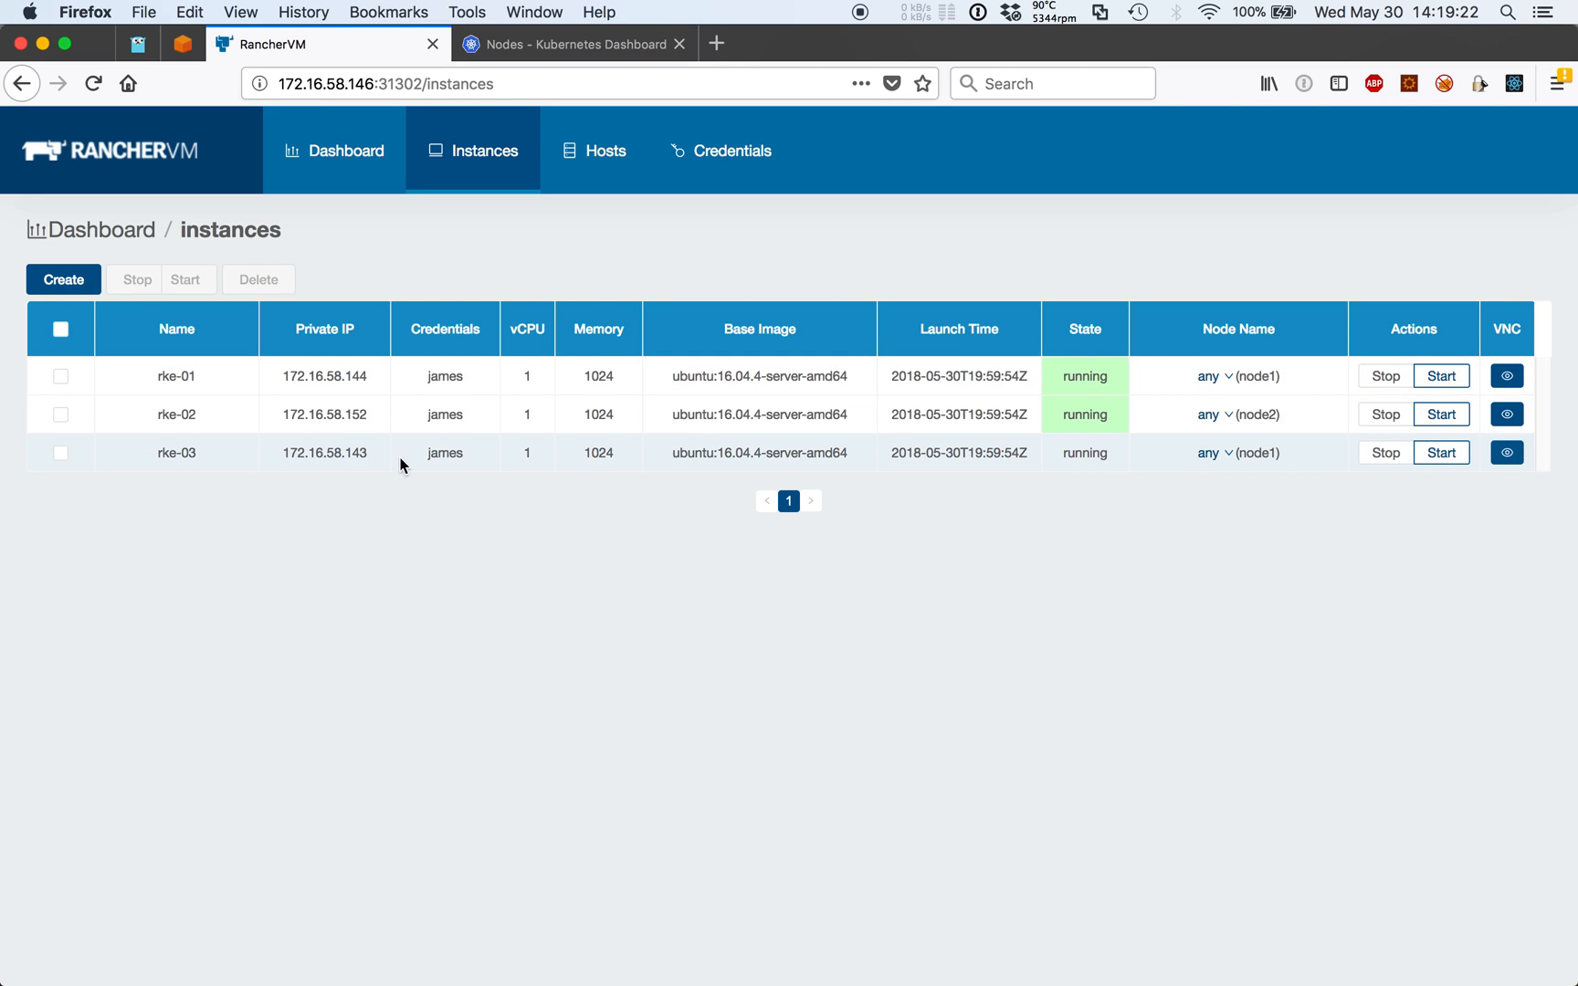
# - Watch rke-03 (172.16.58.143) running top over SSH and in its noVNC console, then return to Instances
pyautogui.doubleClick(323, 451)
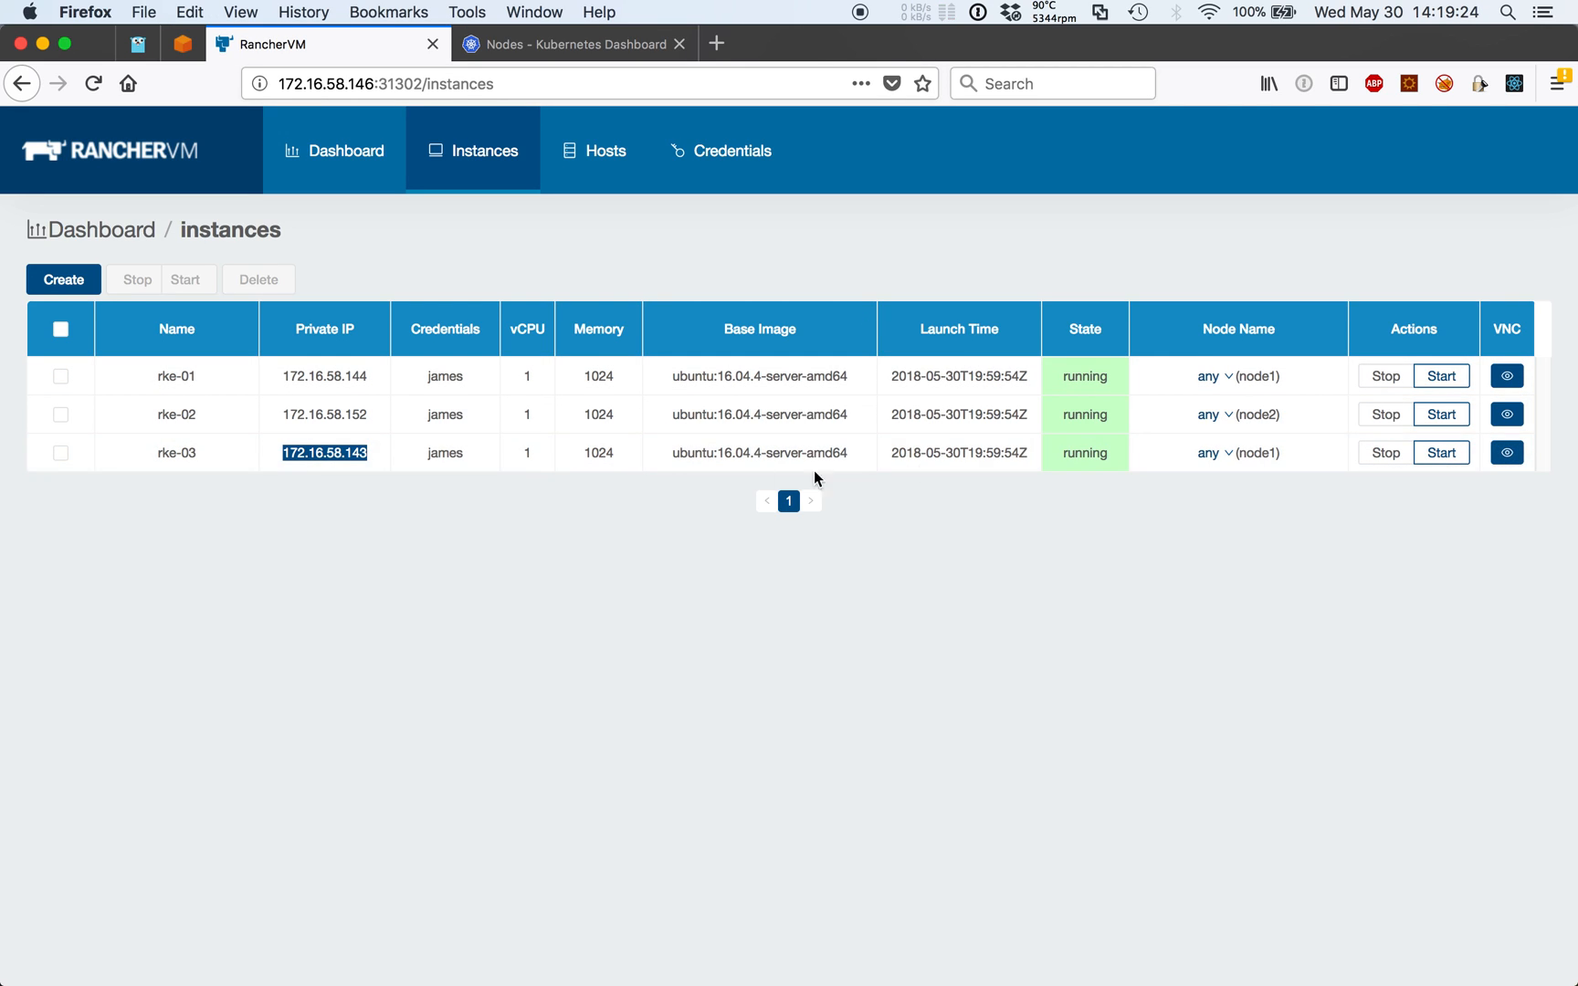
pyautogui.click(1507, 452)
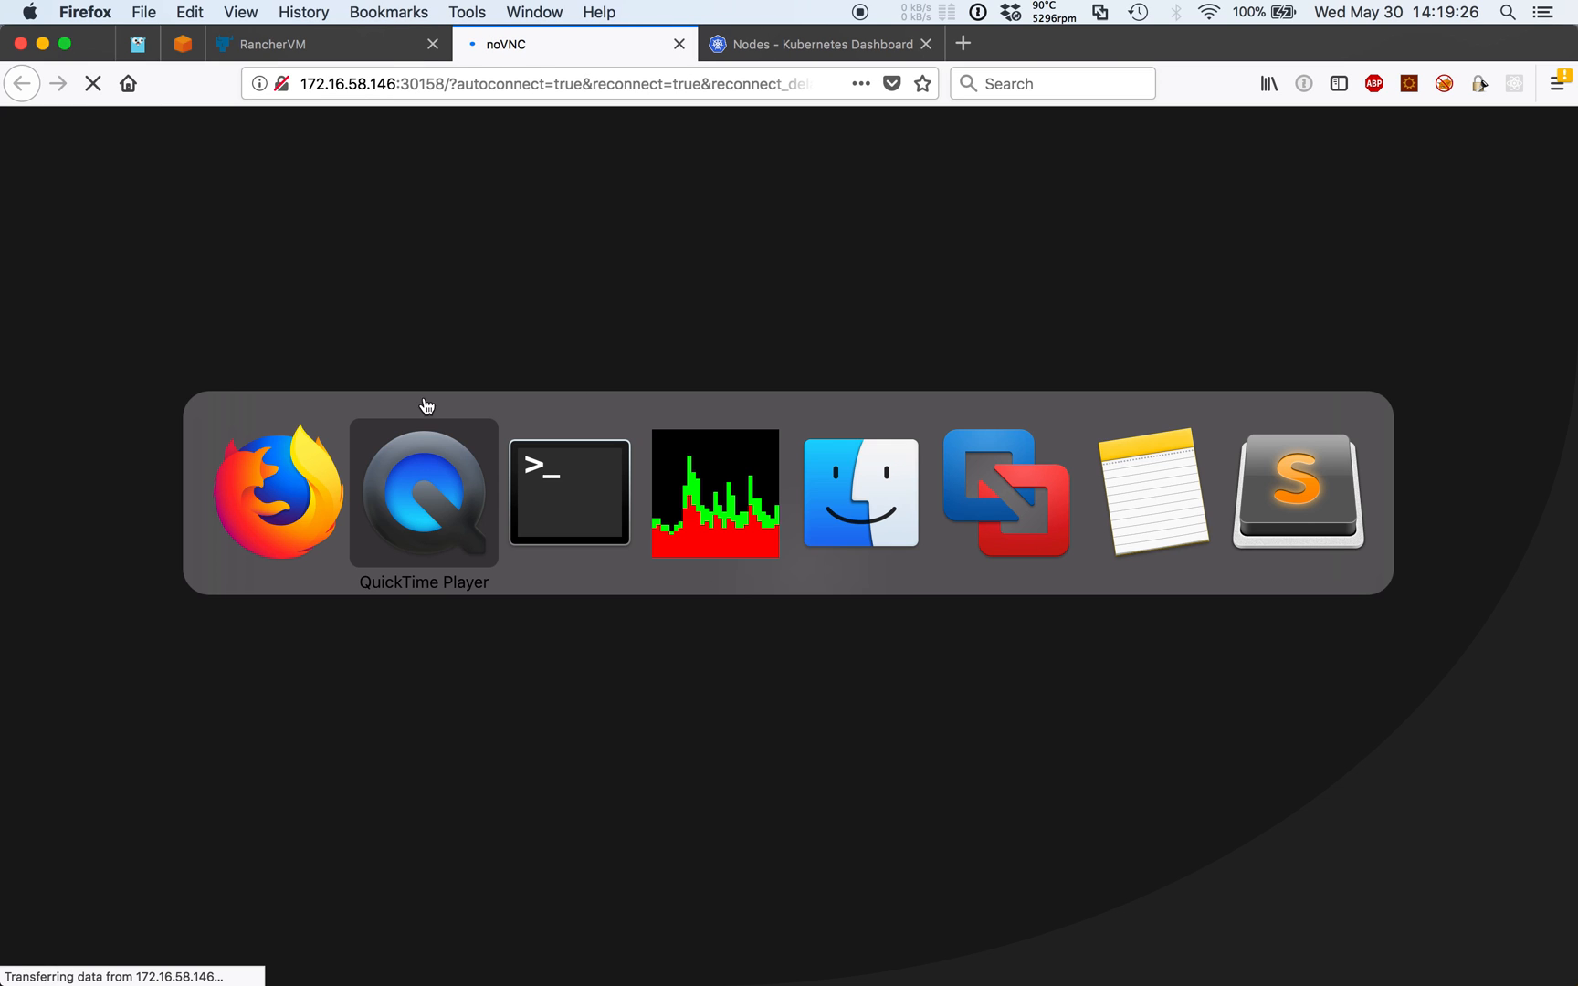
pyautogui.click(568, 492)
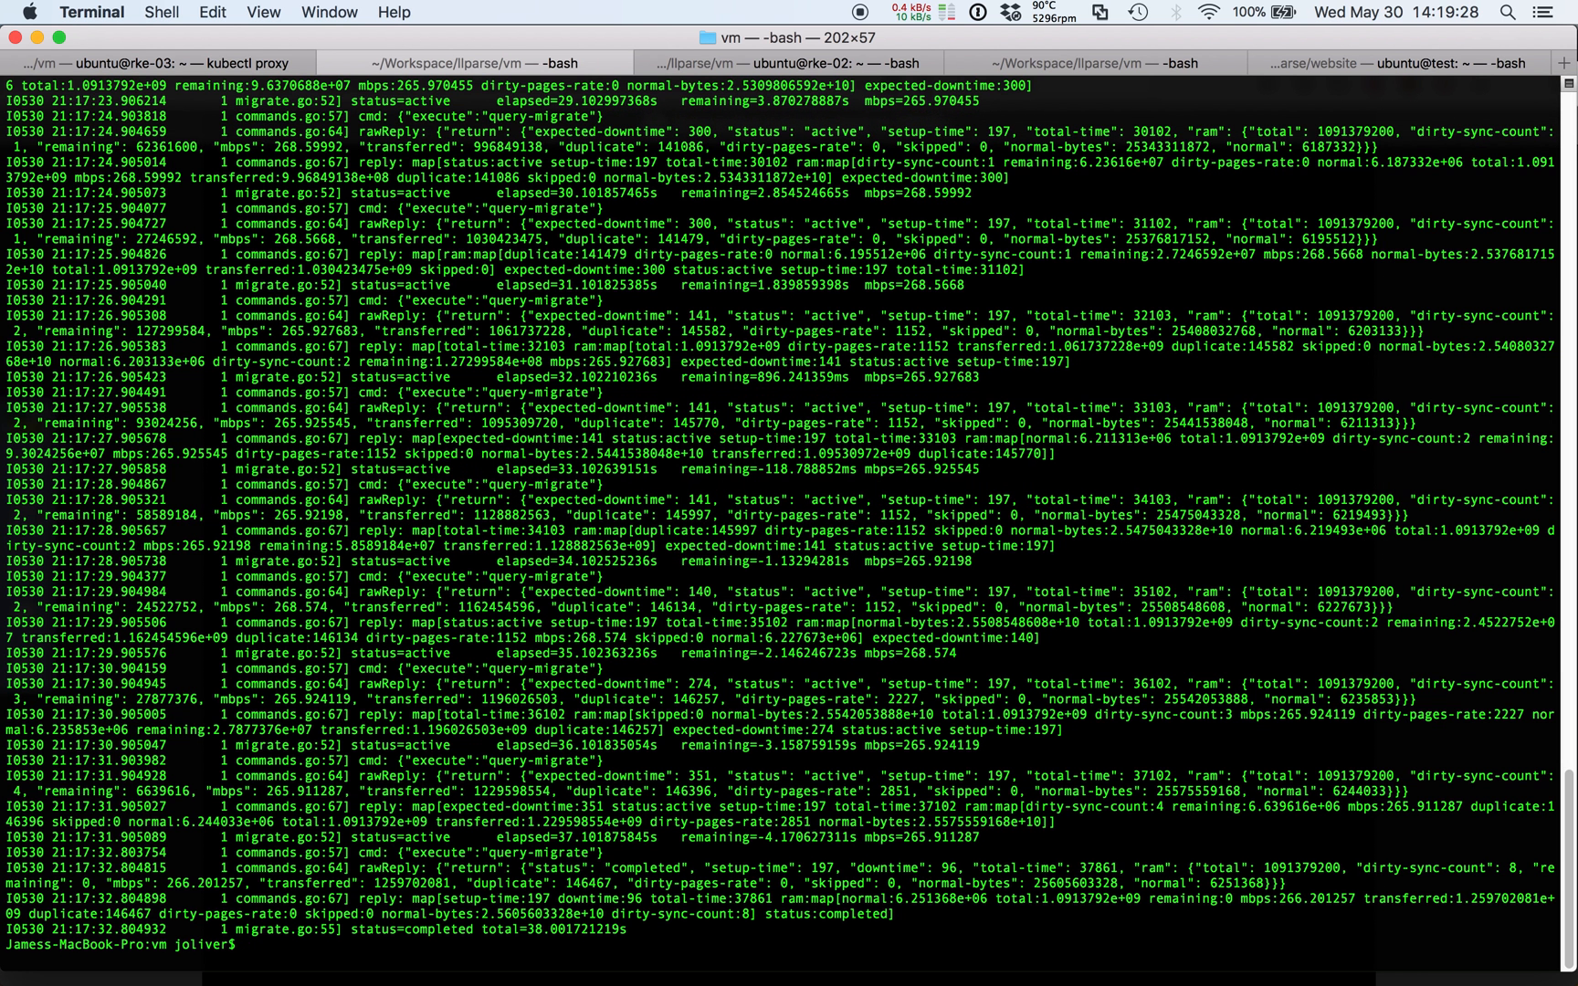
pyautogui.write('ssh ubuntu')
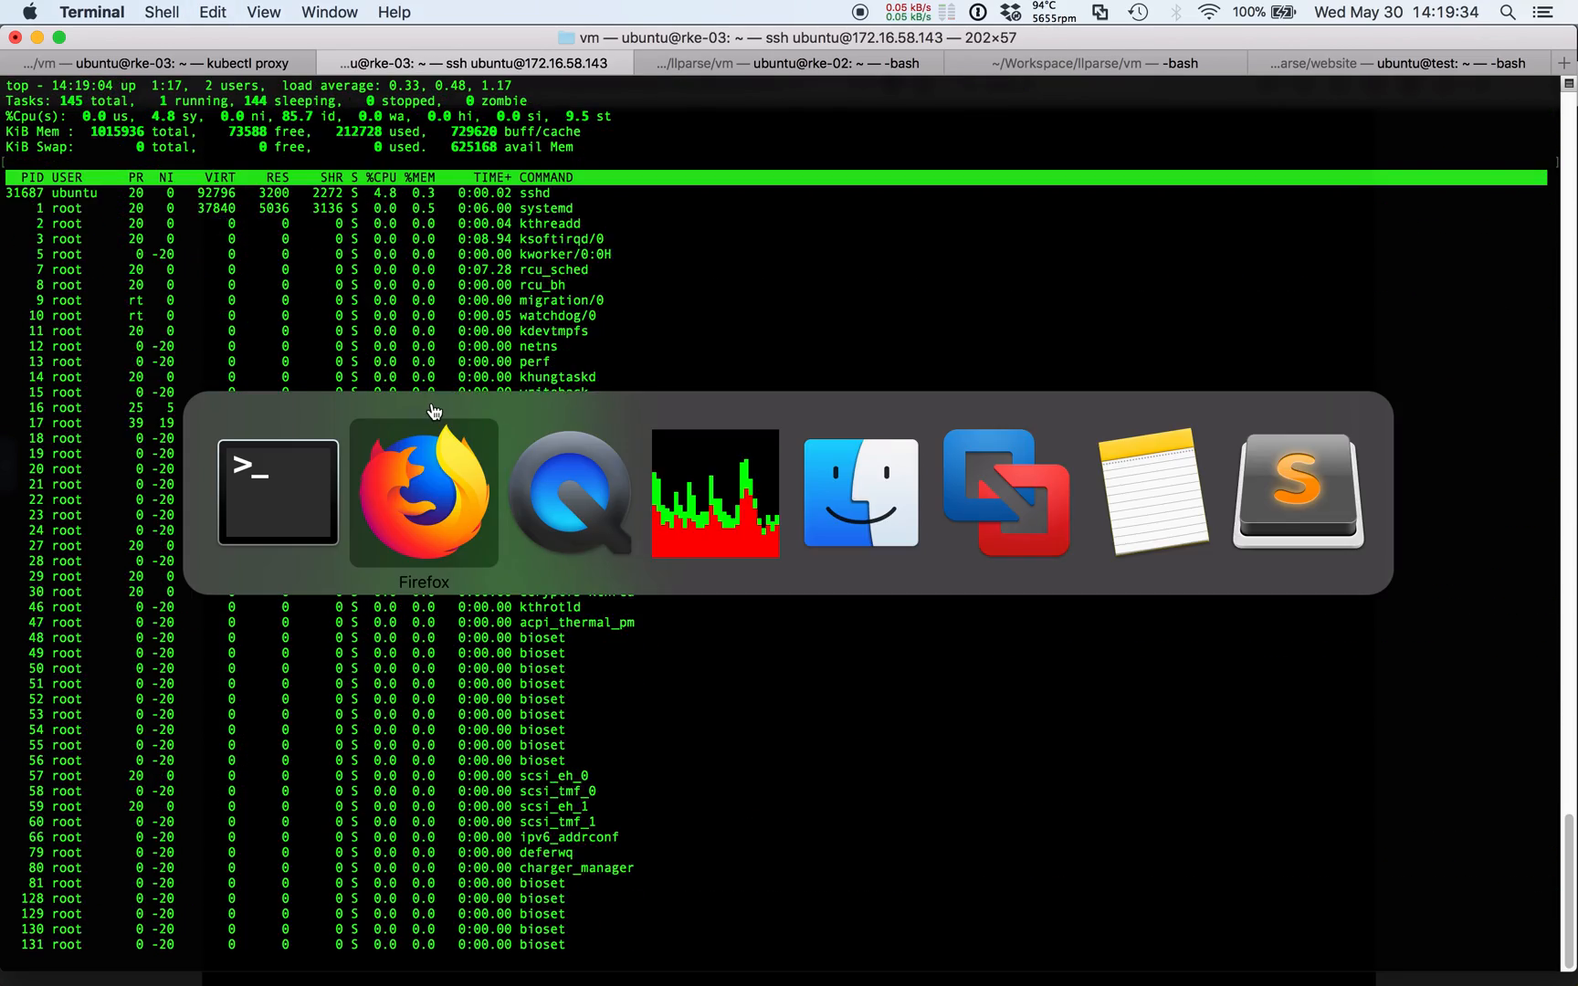
pyautogui.click(422, 493)
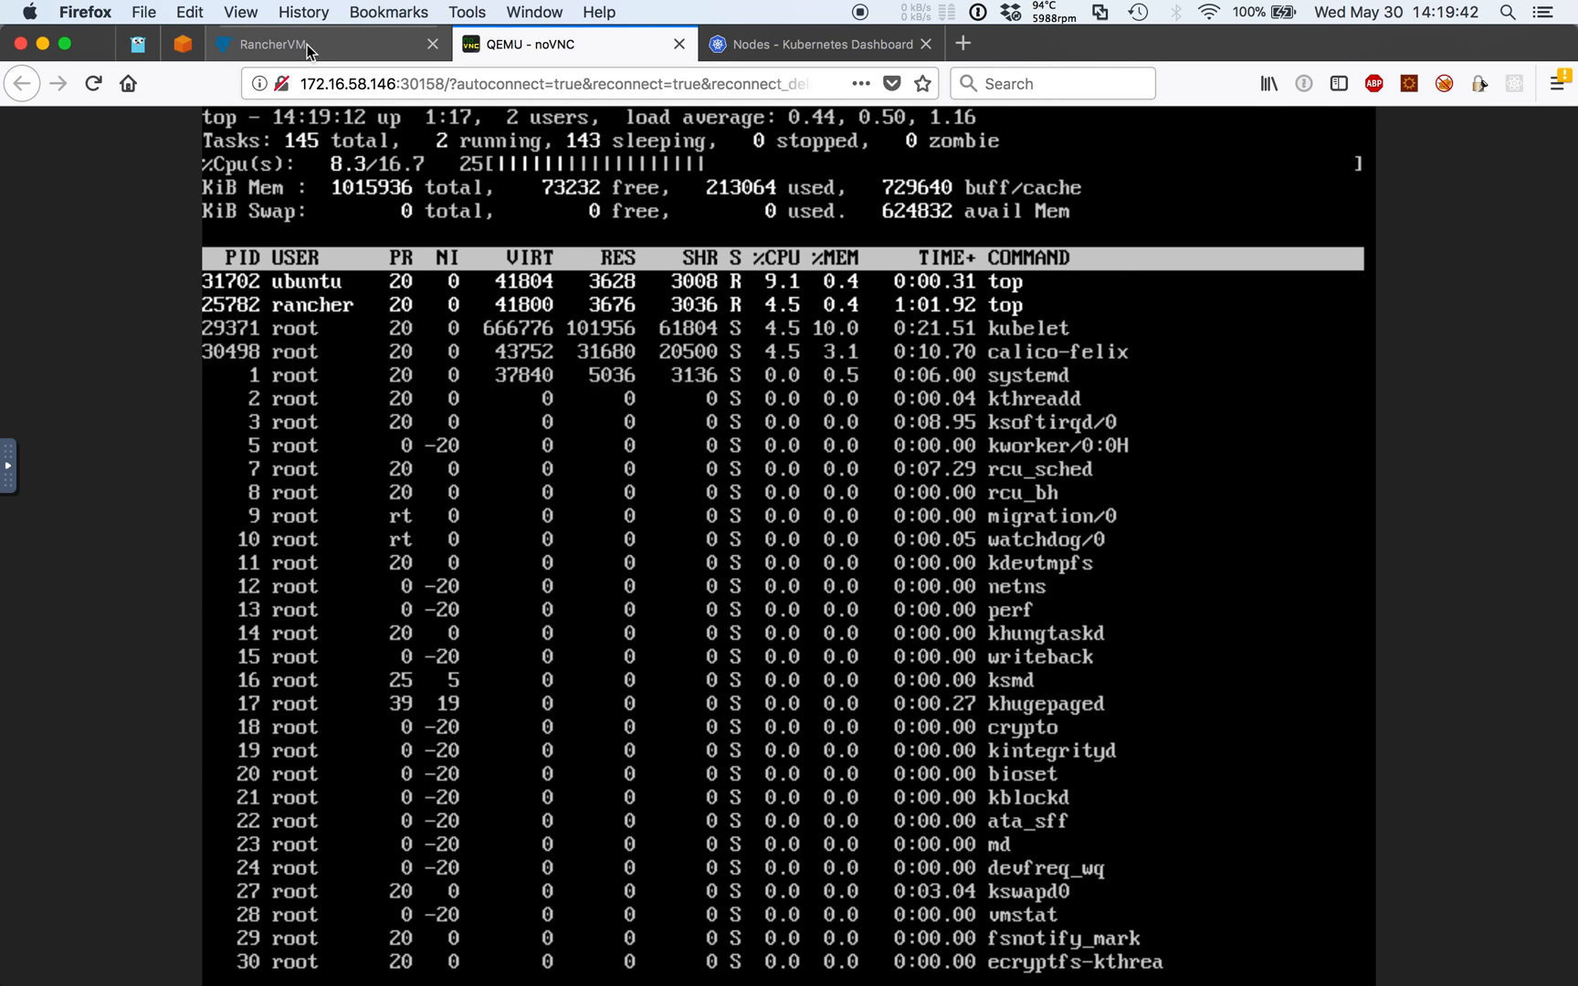
pyautogui.click(263, 44)
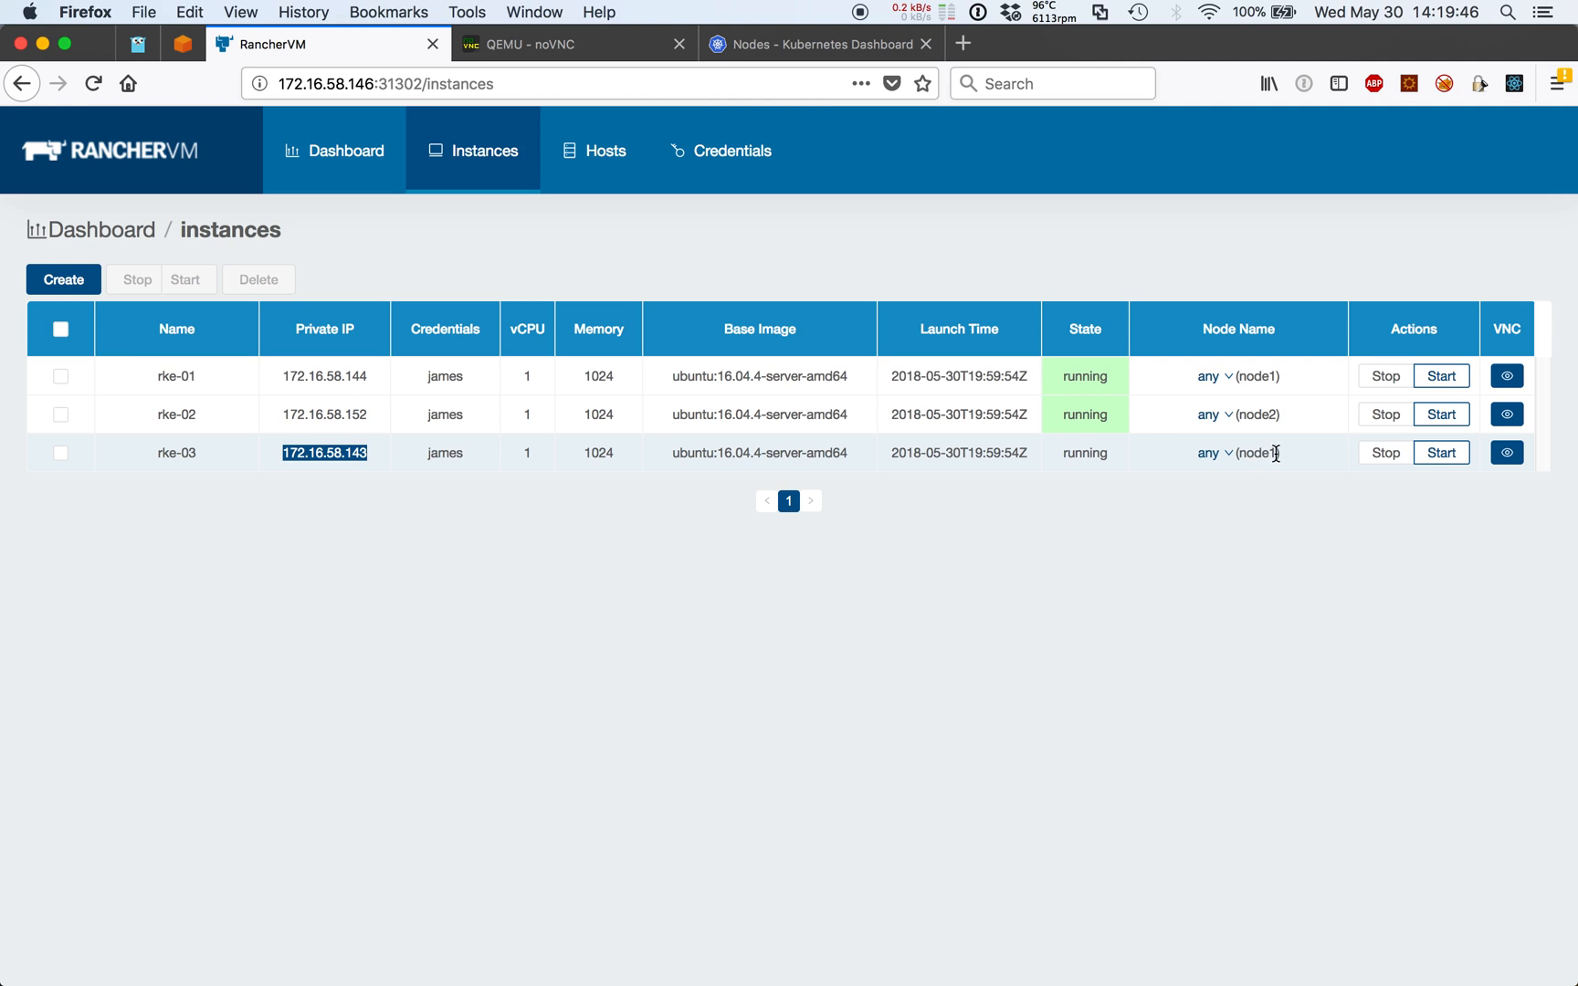
# - Reassign rke-03 to node2 and confirm it keeps running after live migration
pyautogui.click(1213, 453)
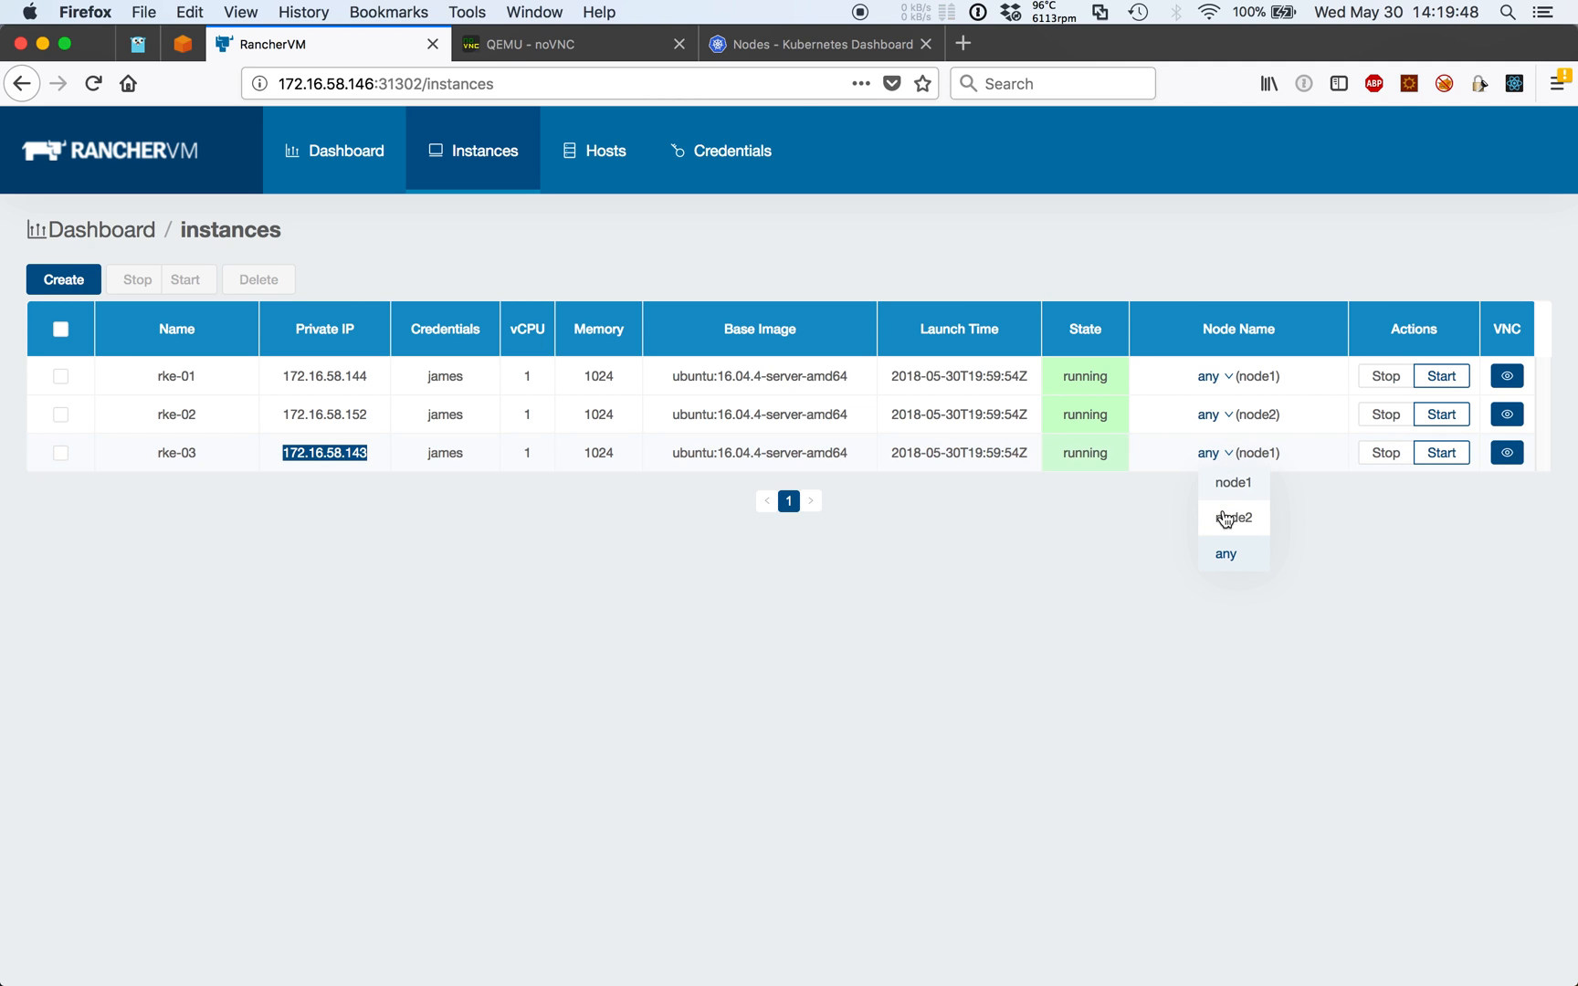
pyautogui.click(1234, 517)
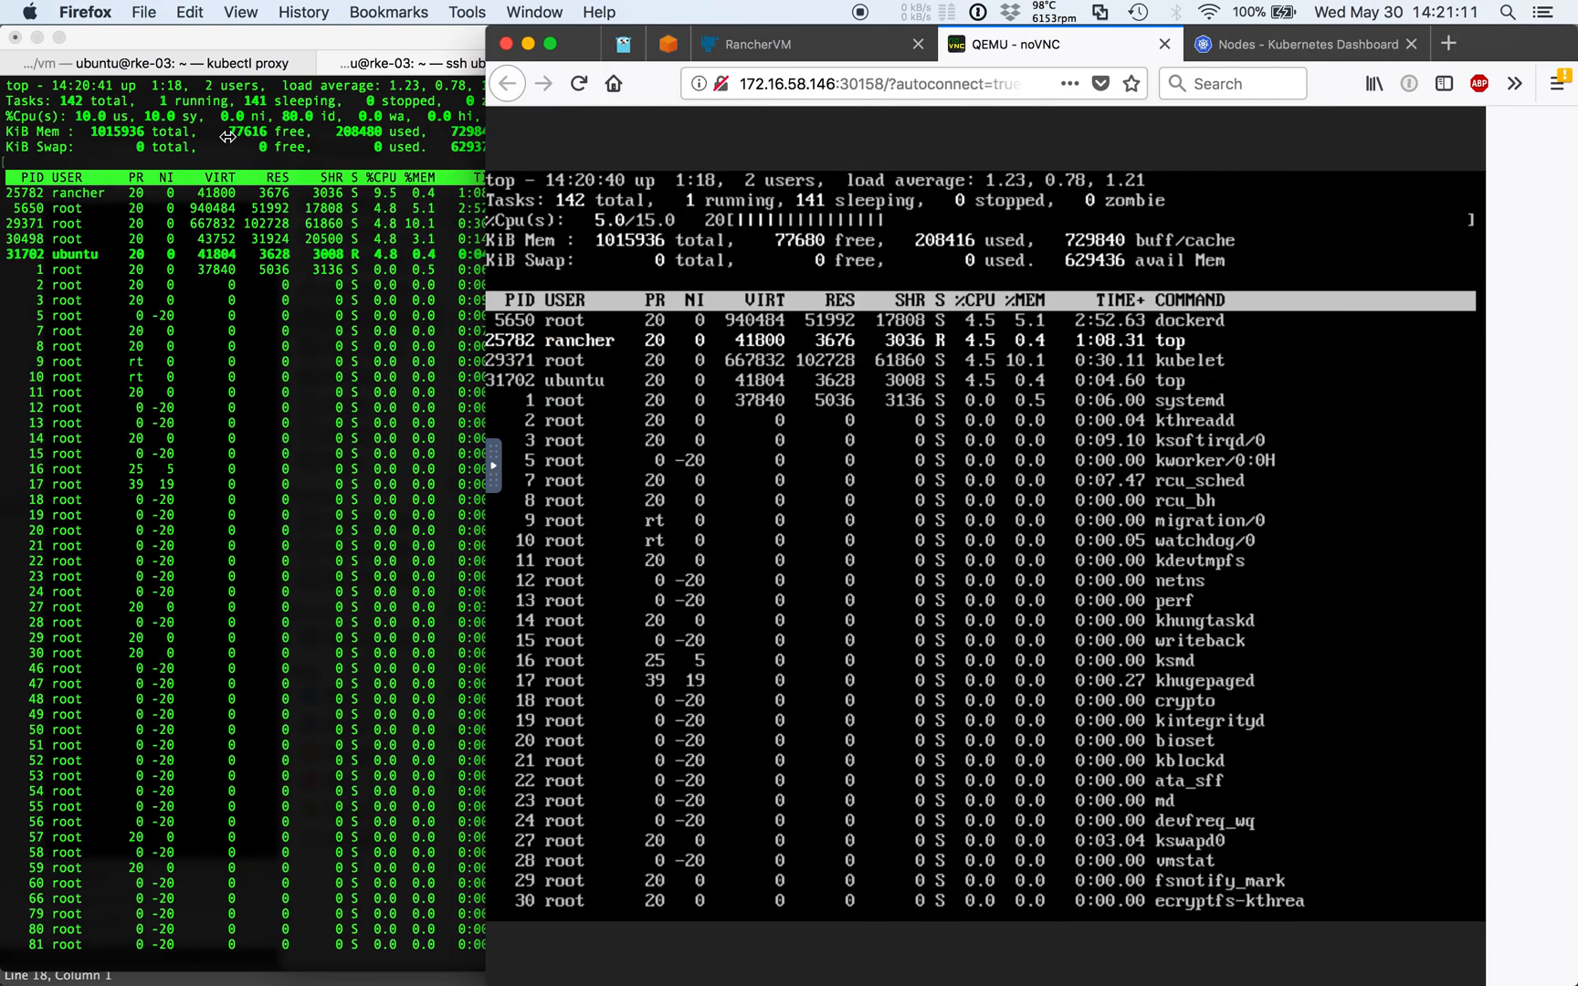
pyautogui.click(322, 43)
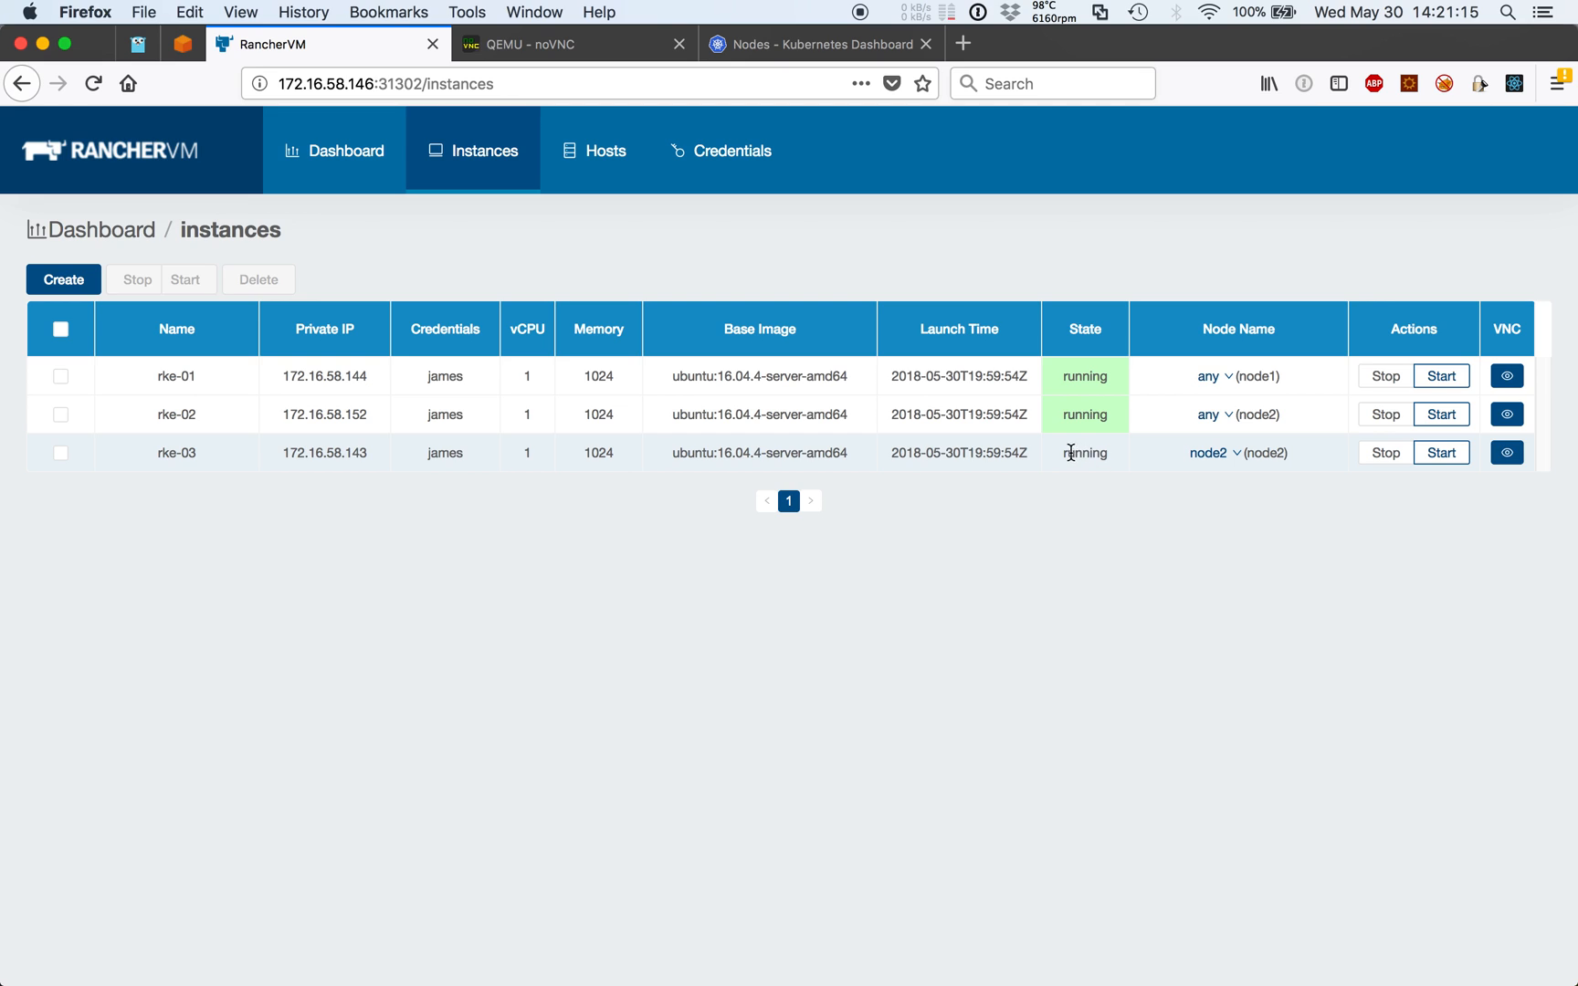
pyautogui.moveTo(1257, 526)
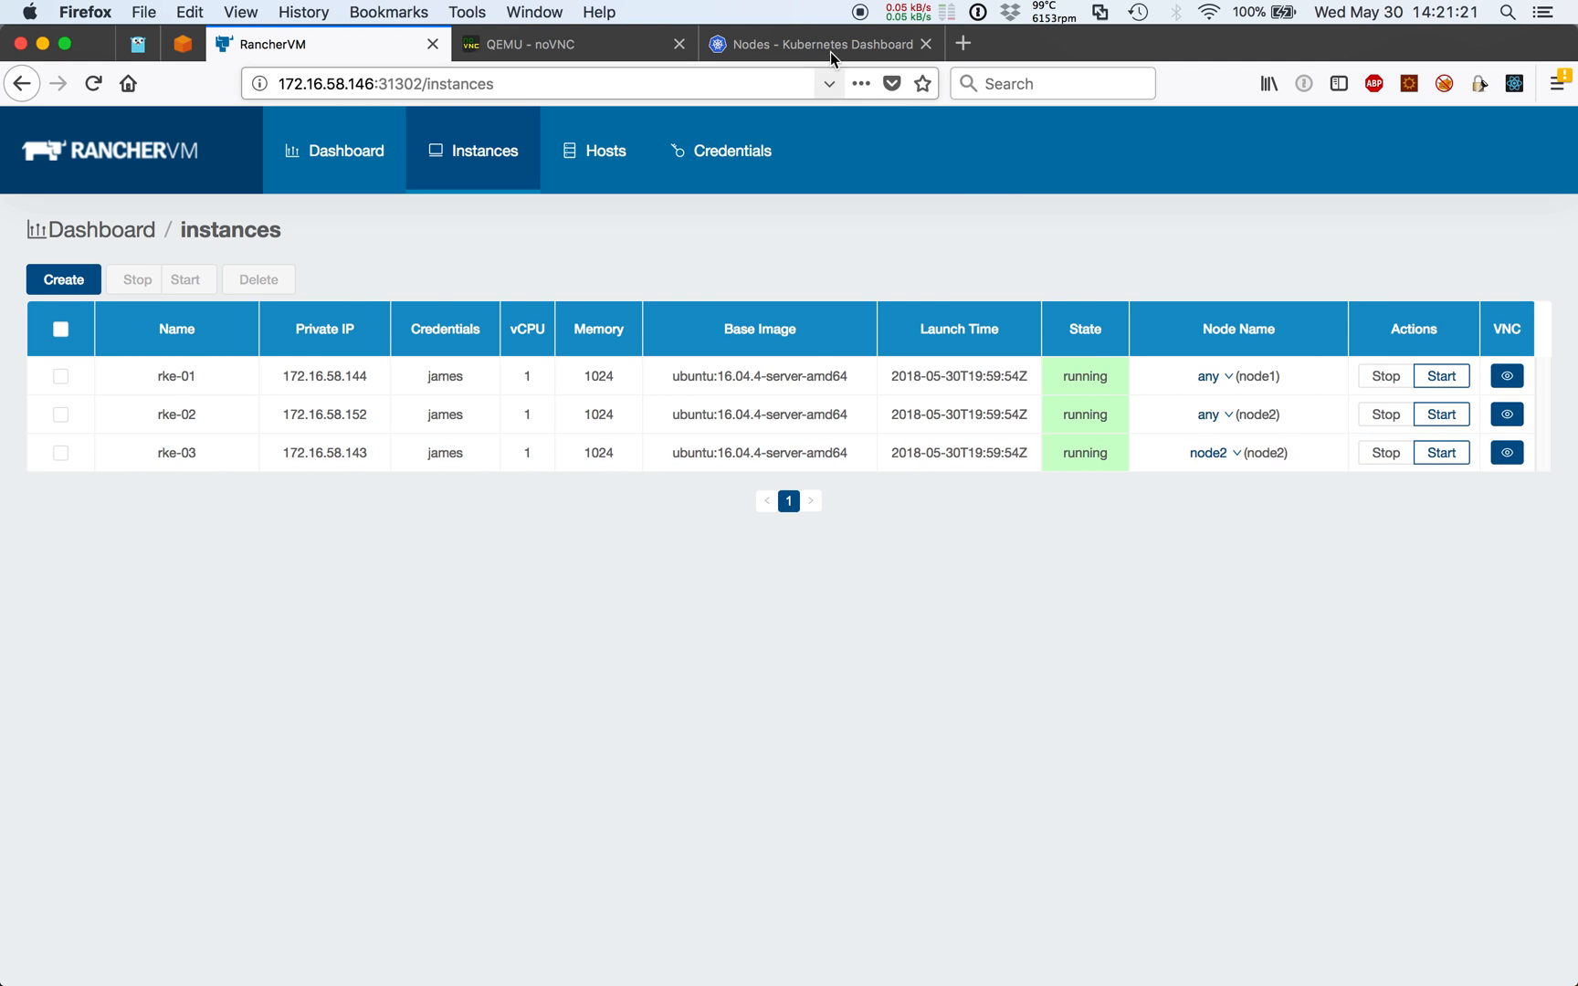
pyautogui.click(814, 44)
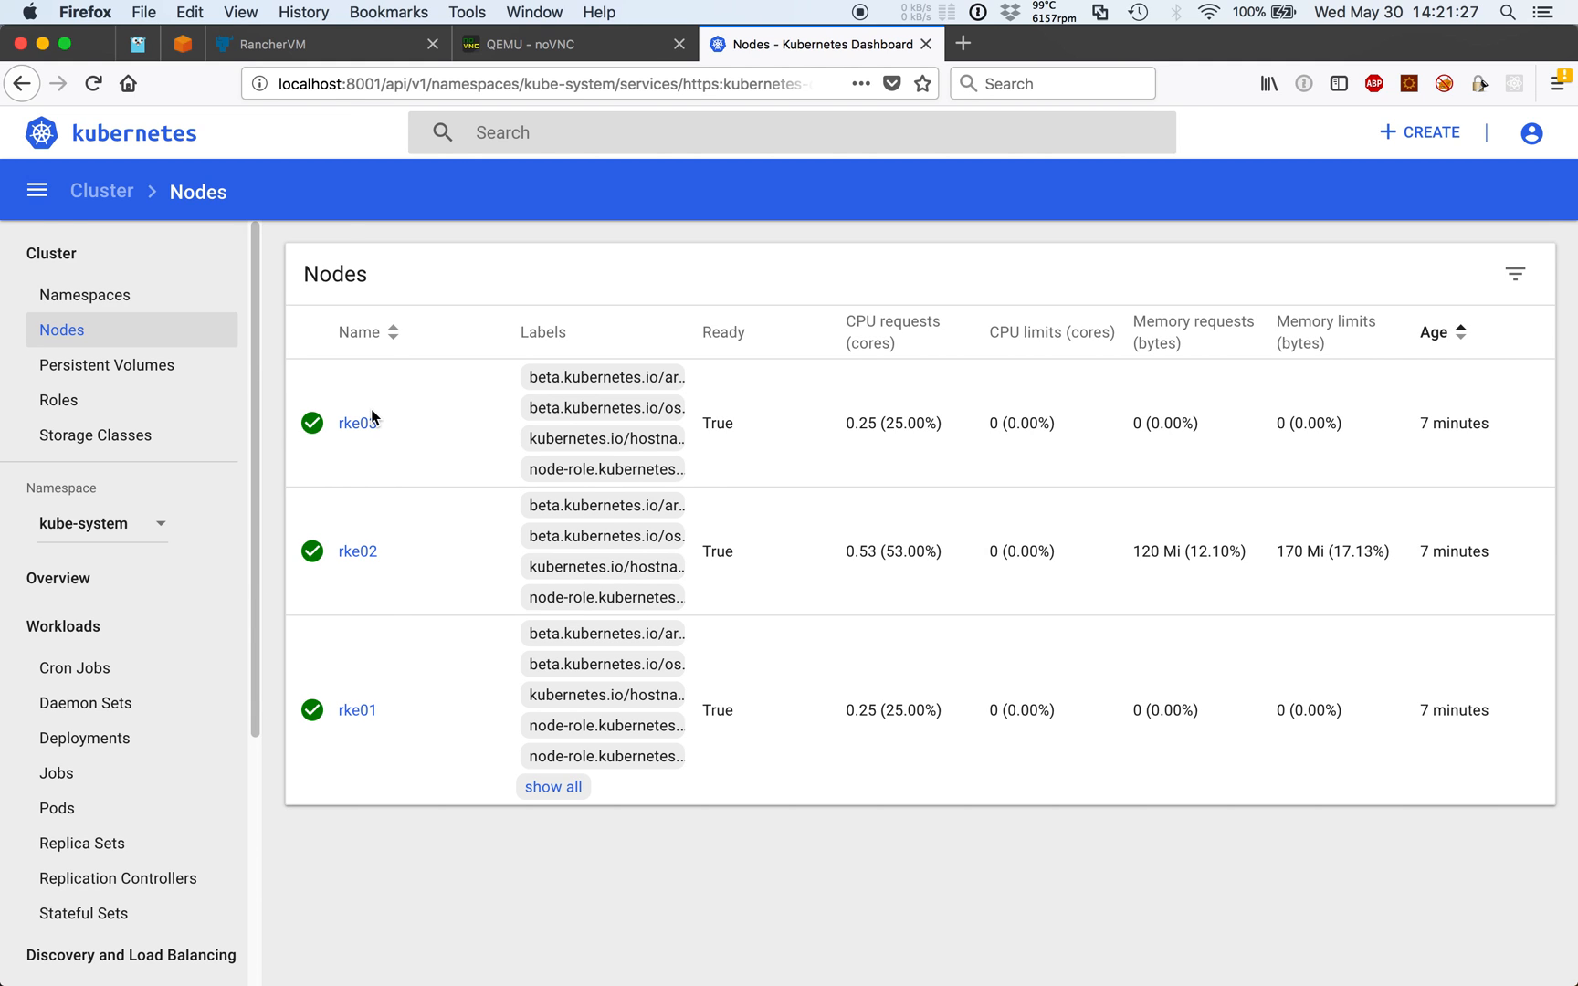
pyautogui.click(321, 44)
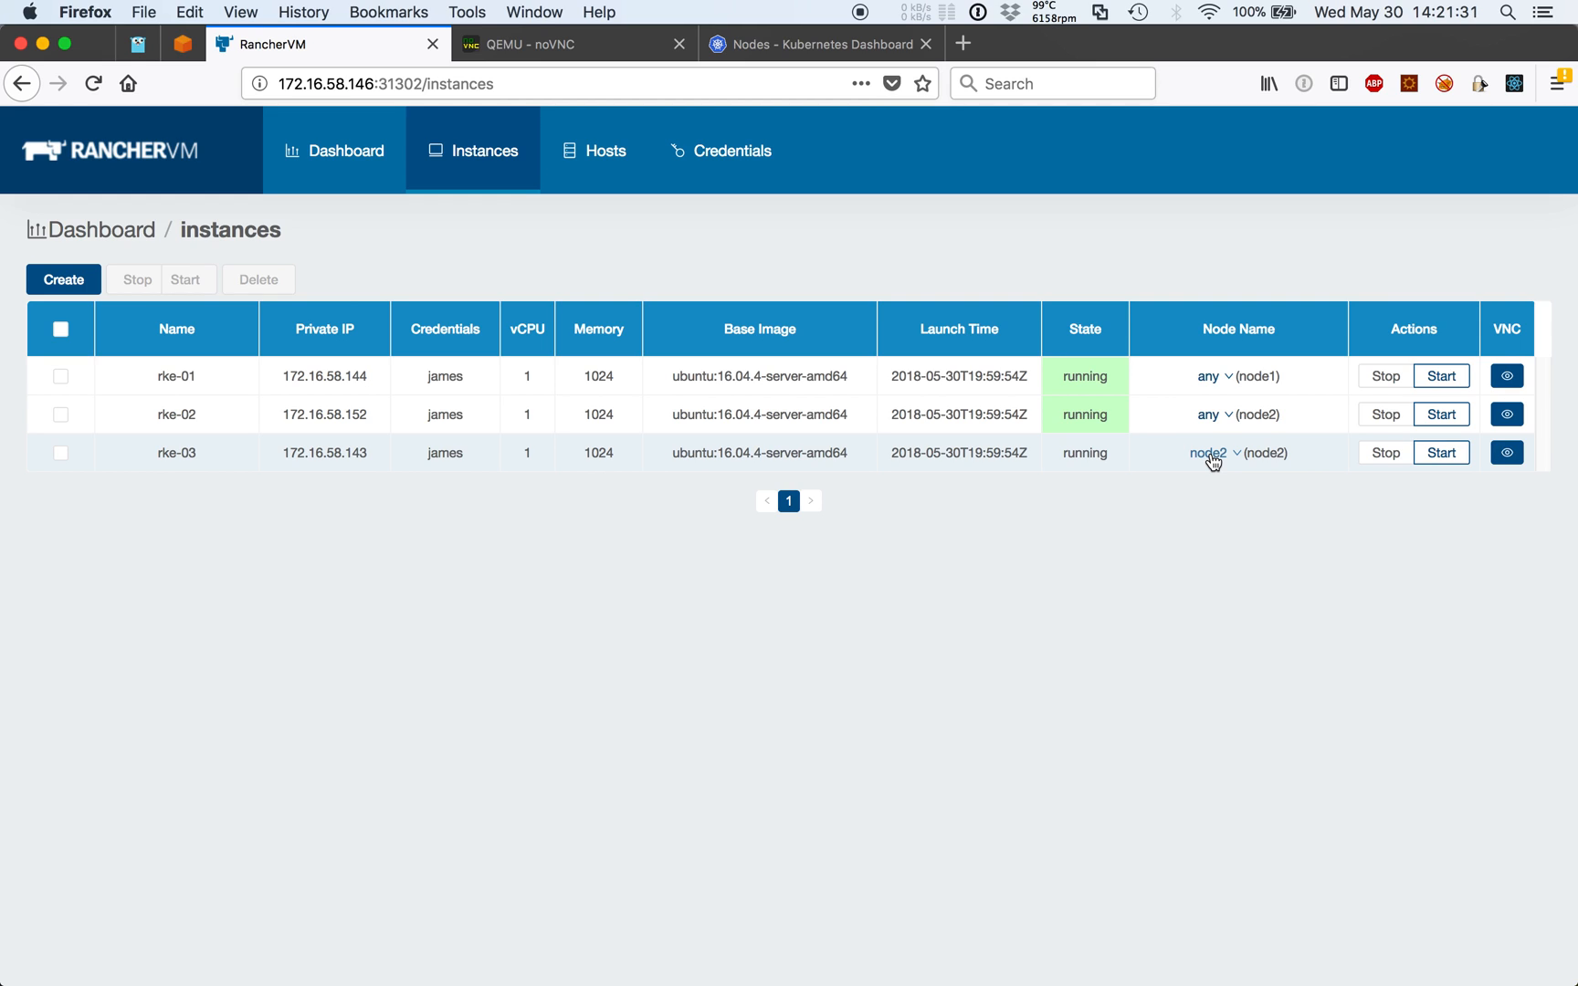
pyautogui.click(1211, 453)
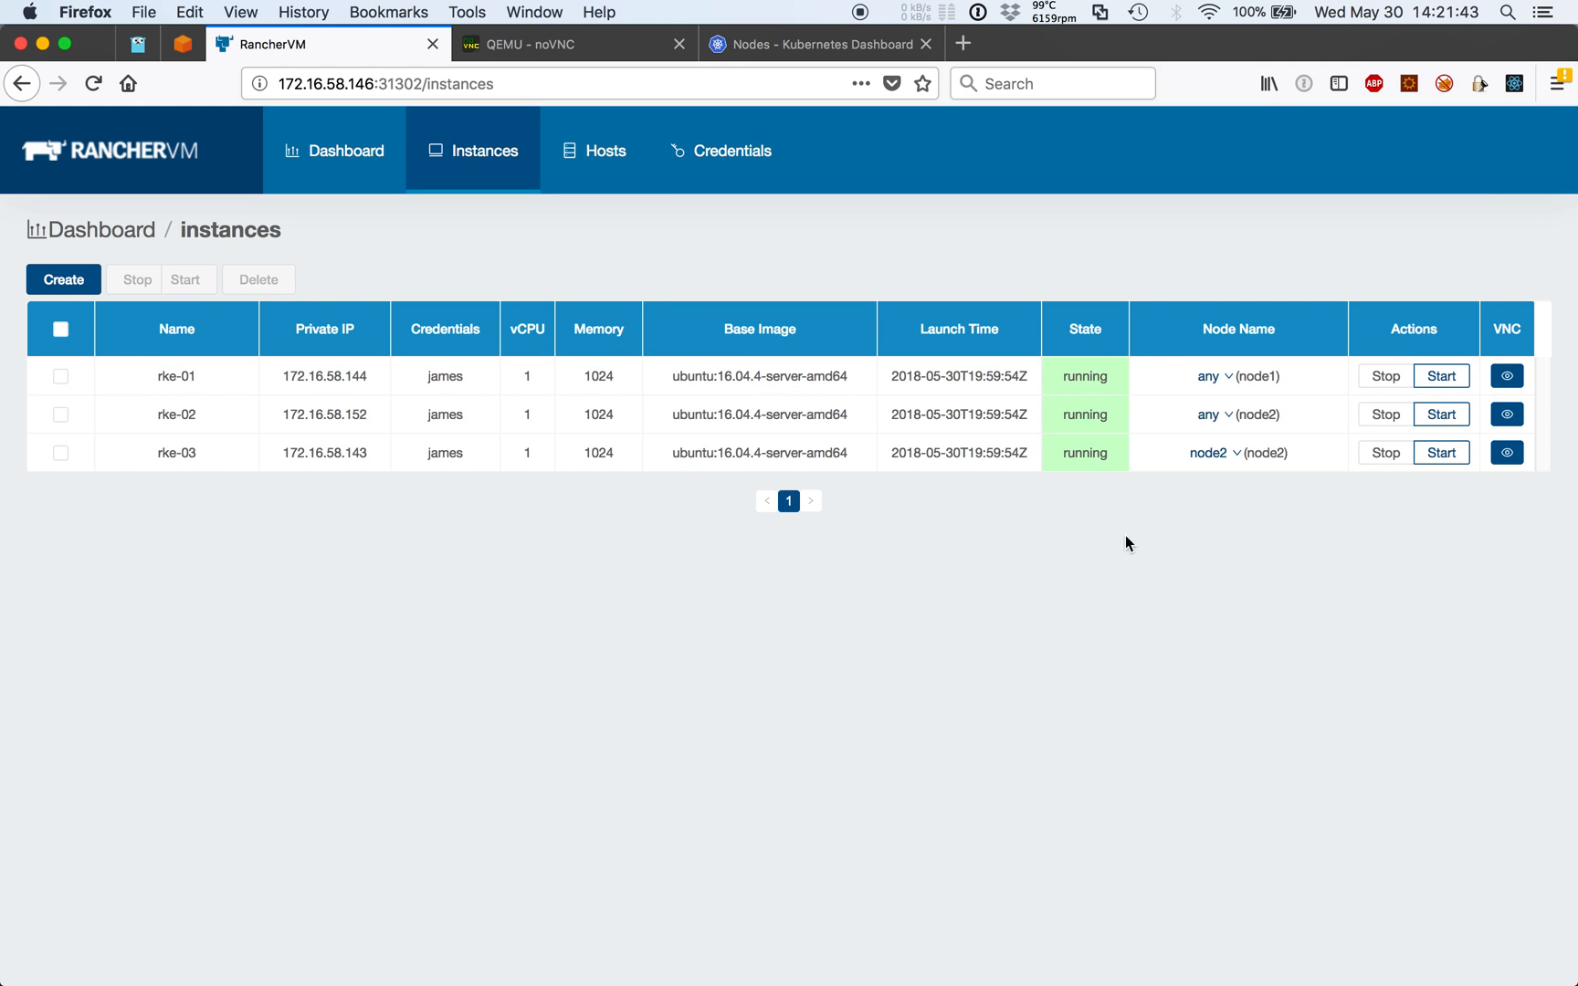
pyautogui.click(1216, 451)
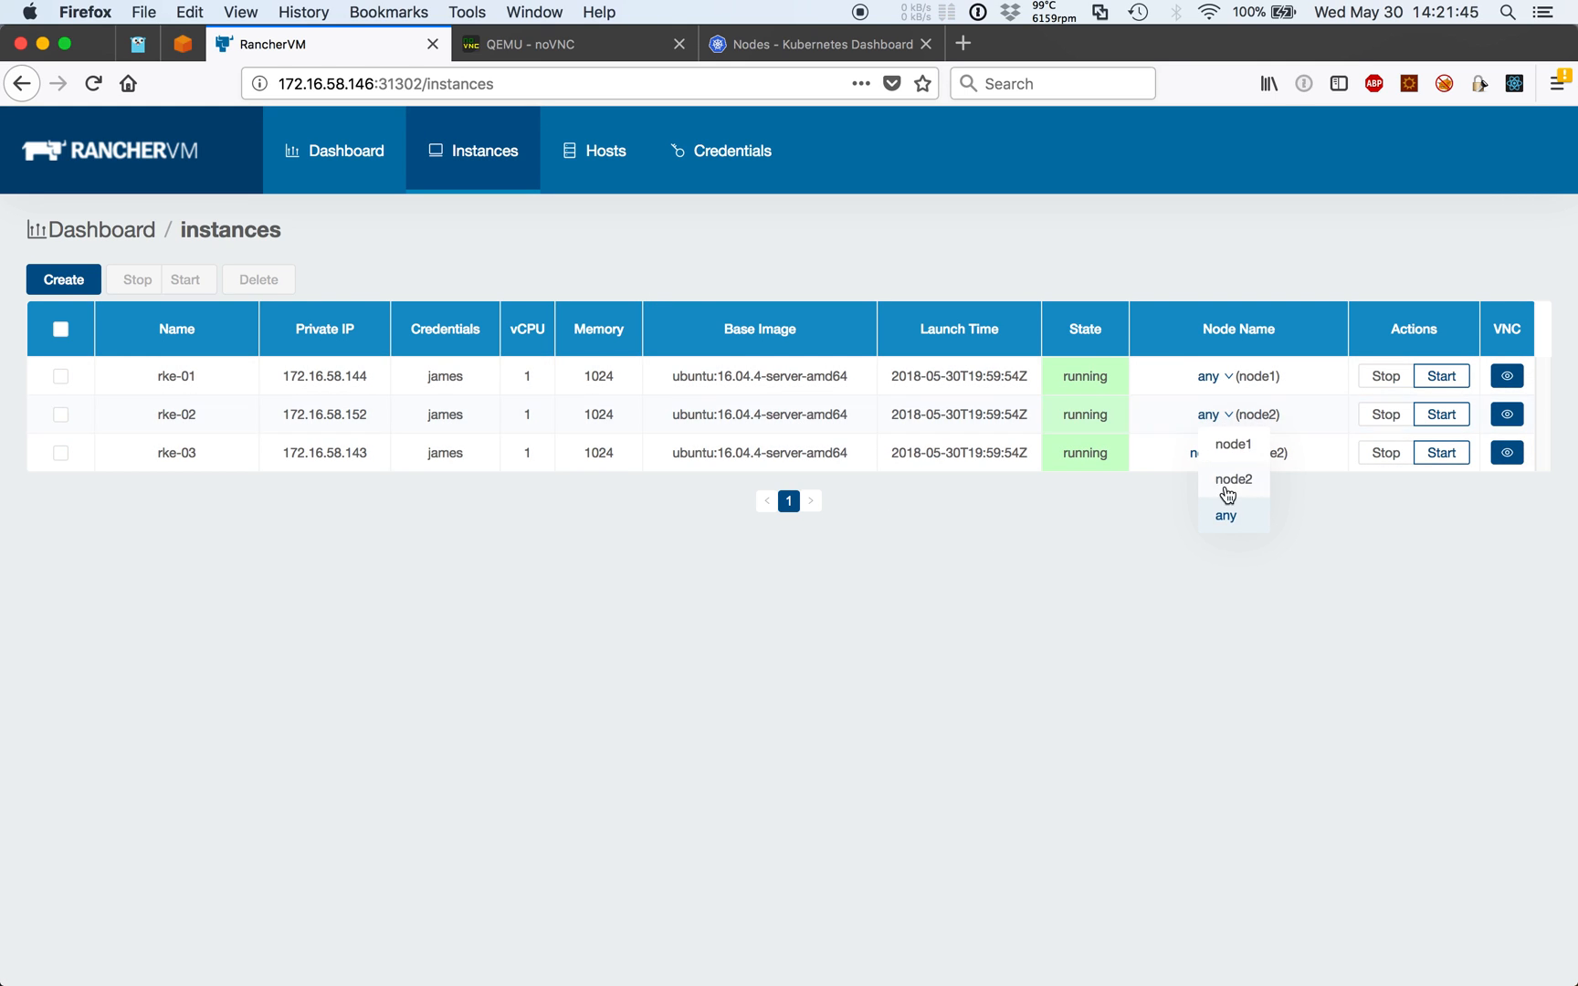
pyautogui.moveTo(1147, 546)
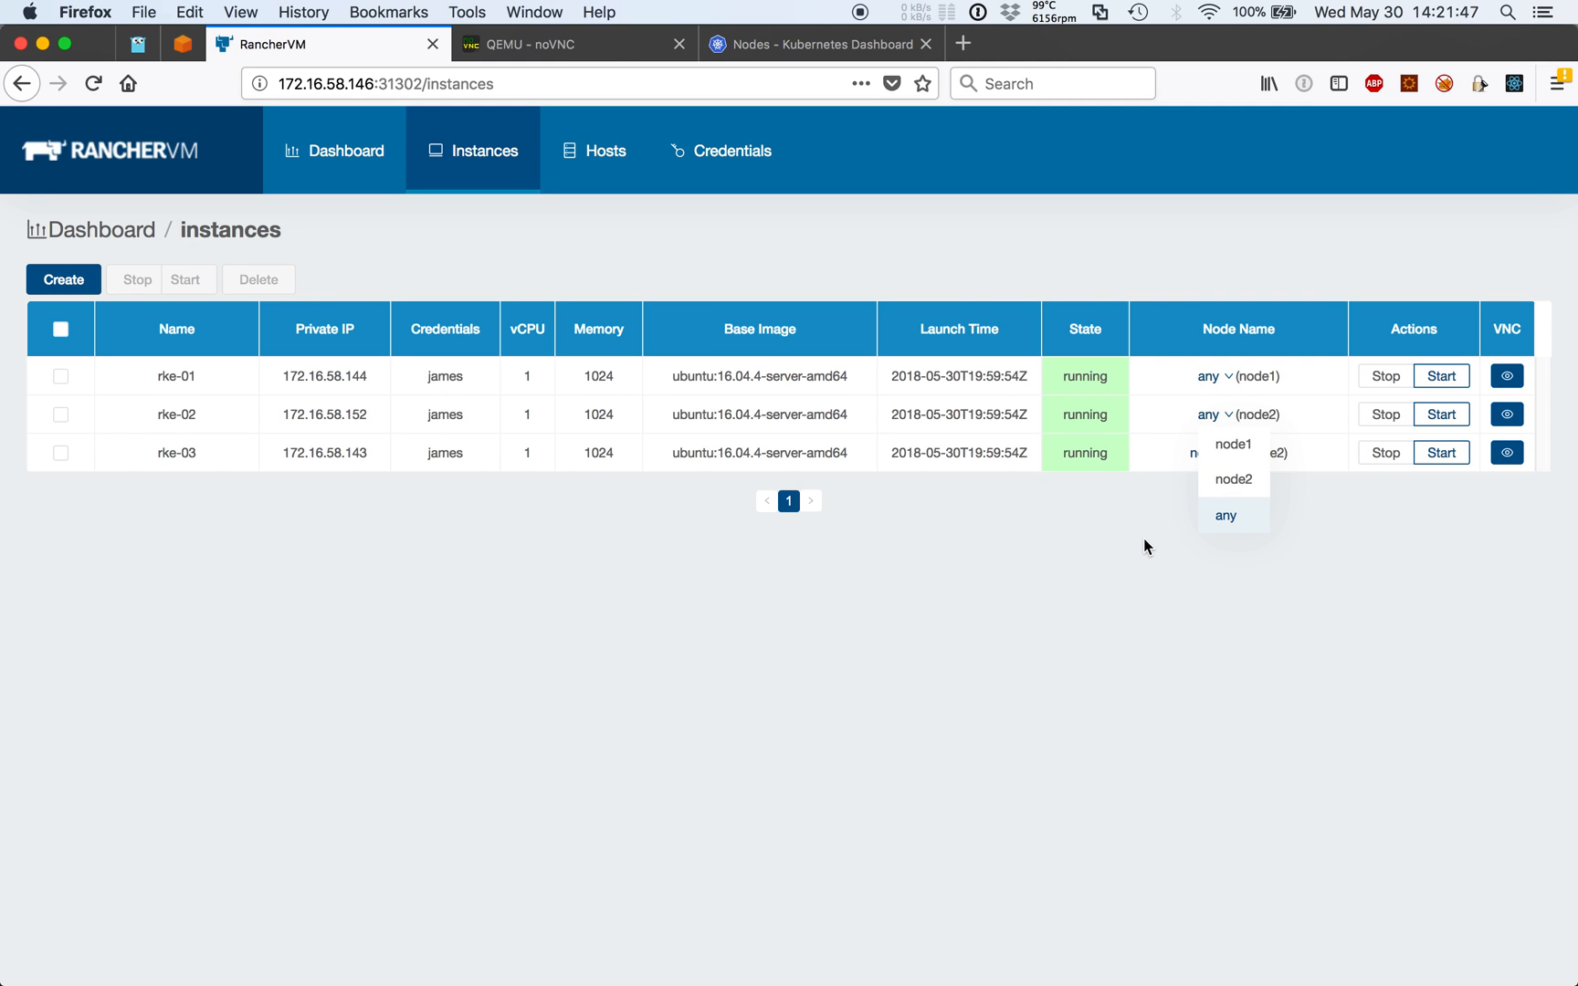
pyautogui.moveTo(1230, 531)
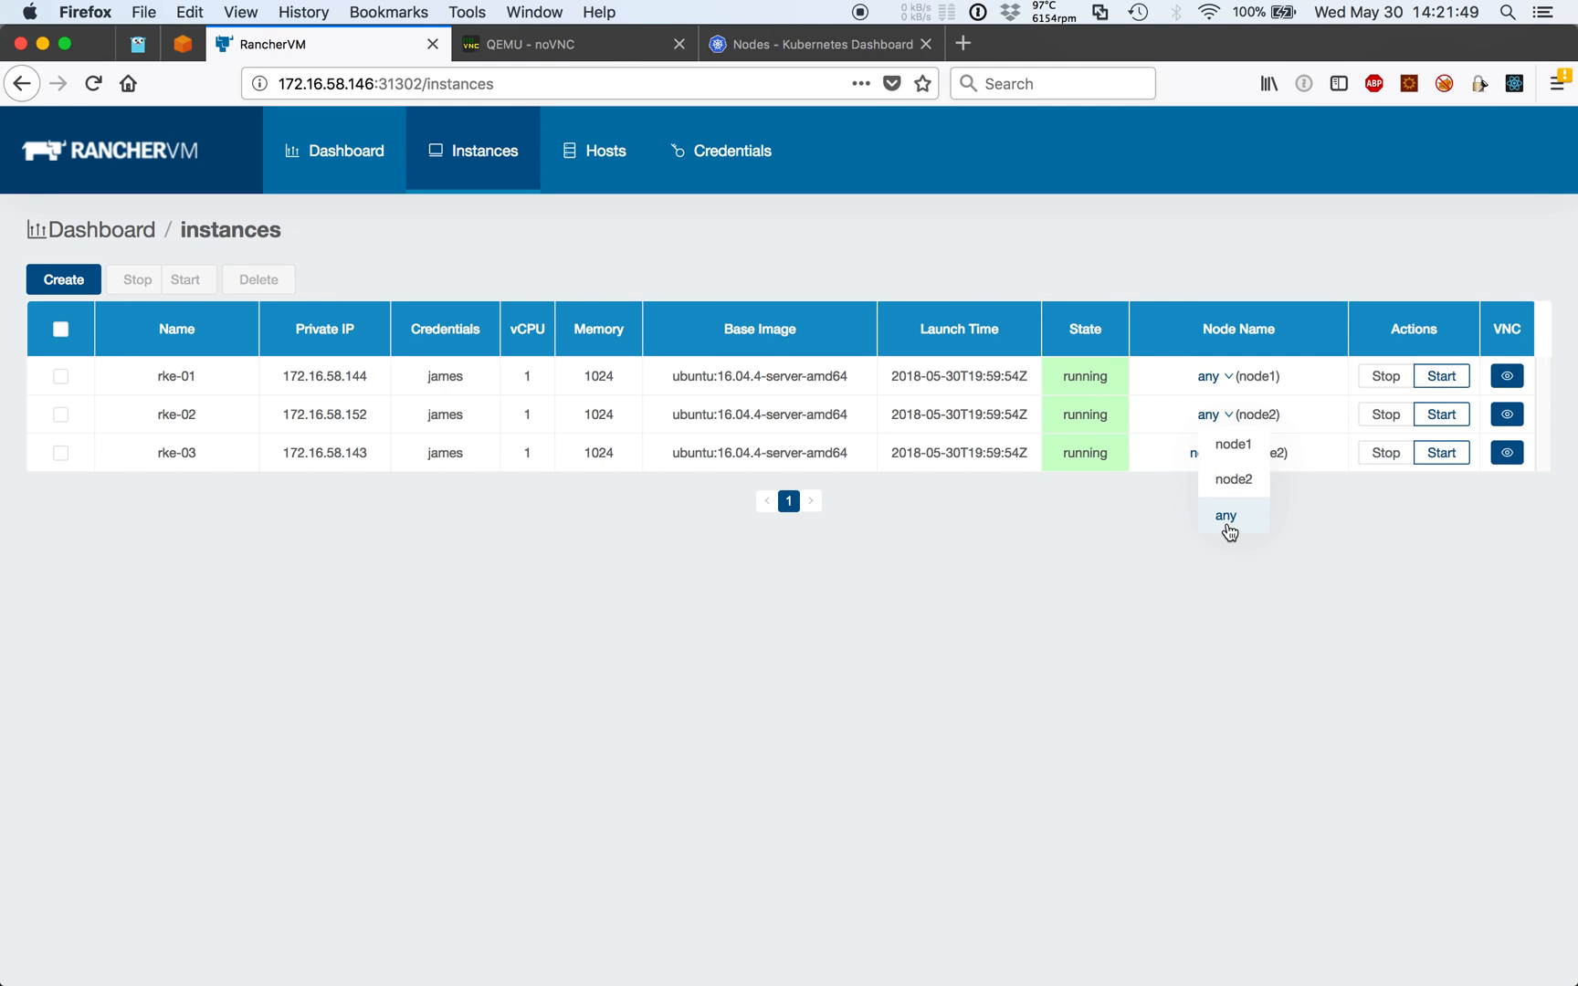
pyautogui.moveTo(1215, 532)
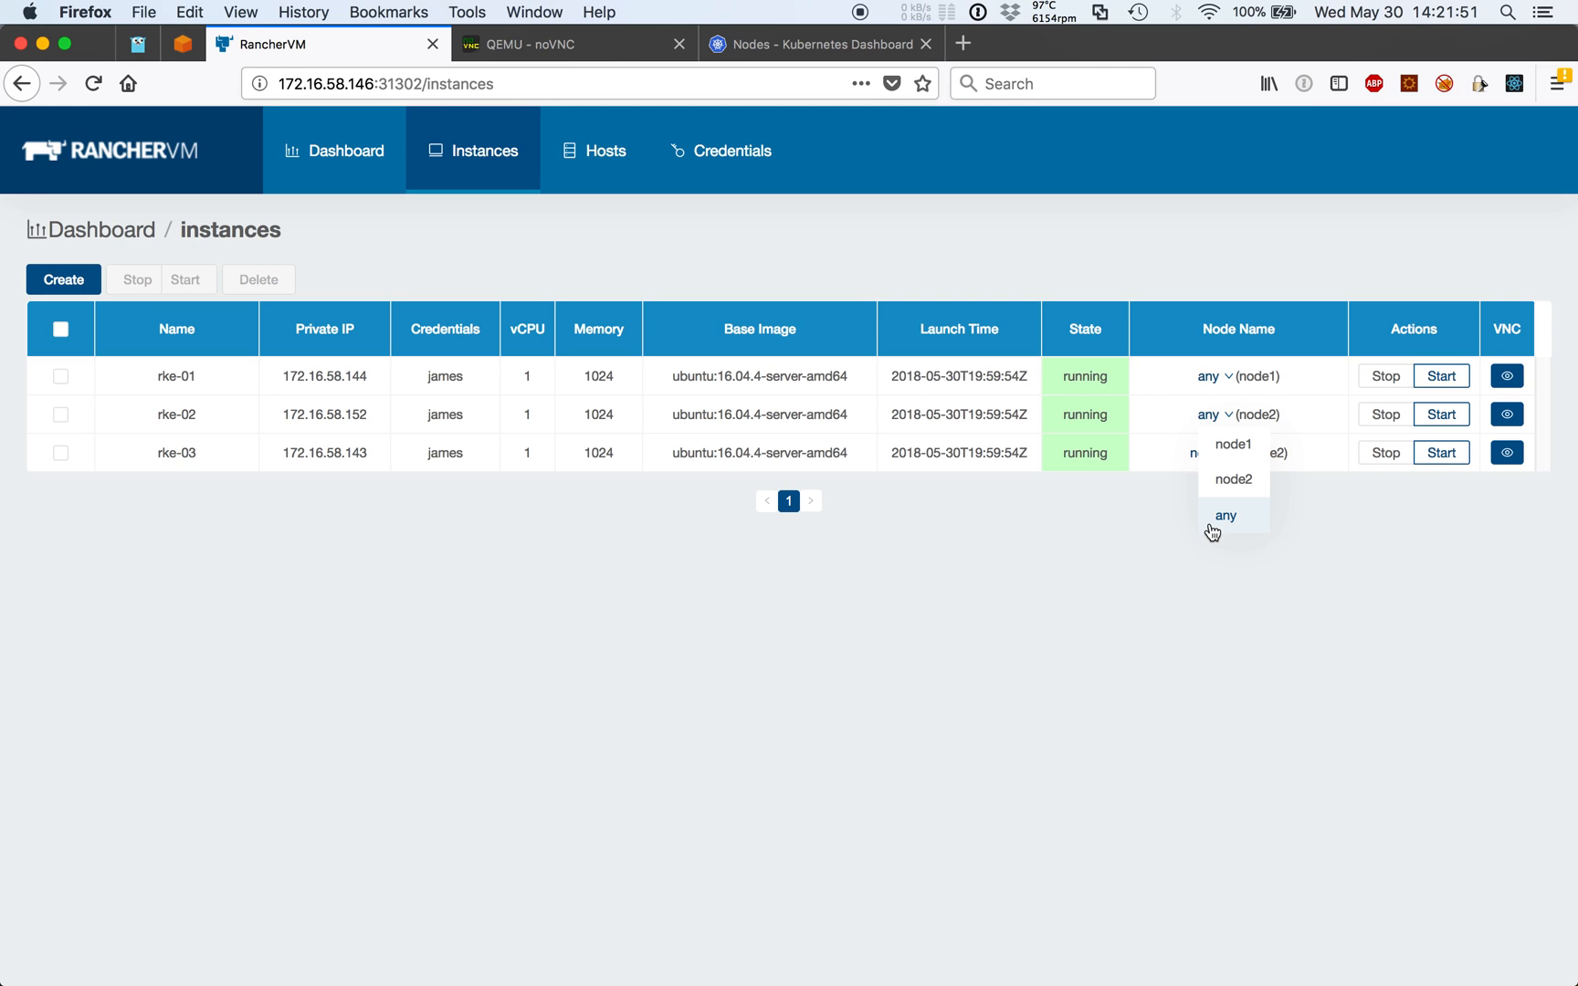
pyautogui.click(1231, 479)
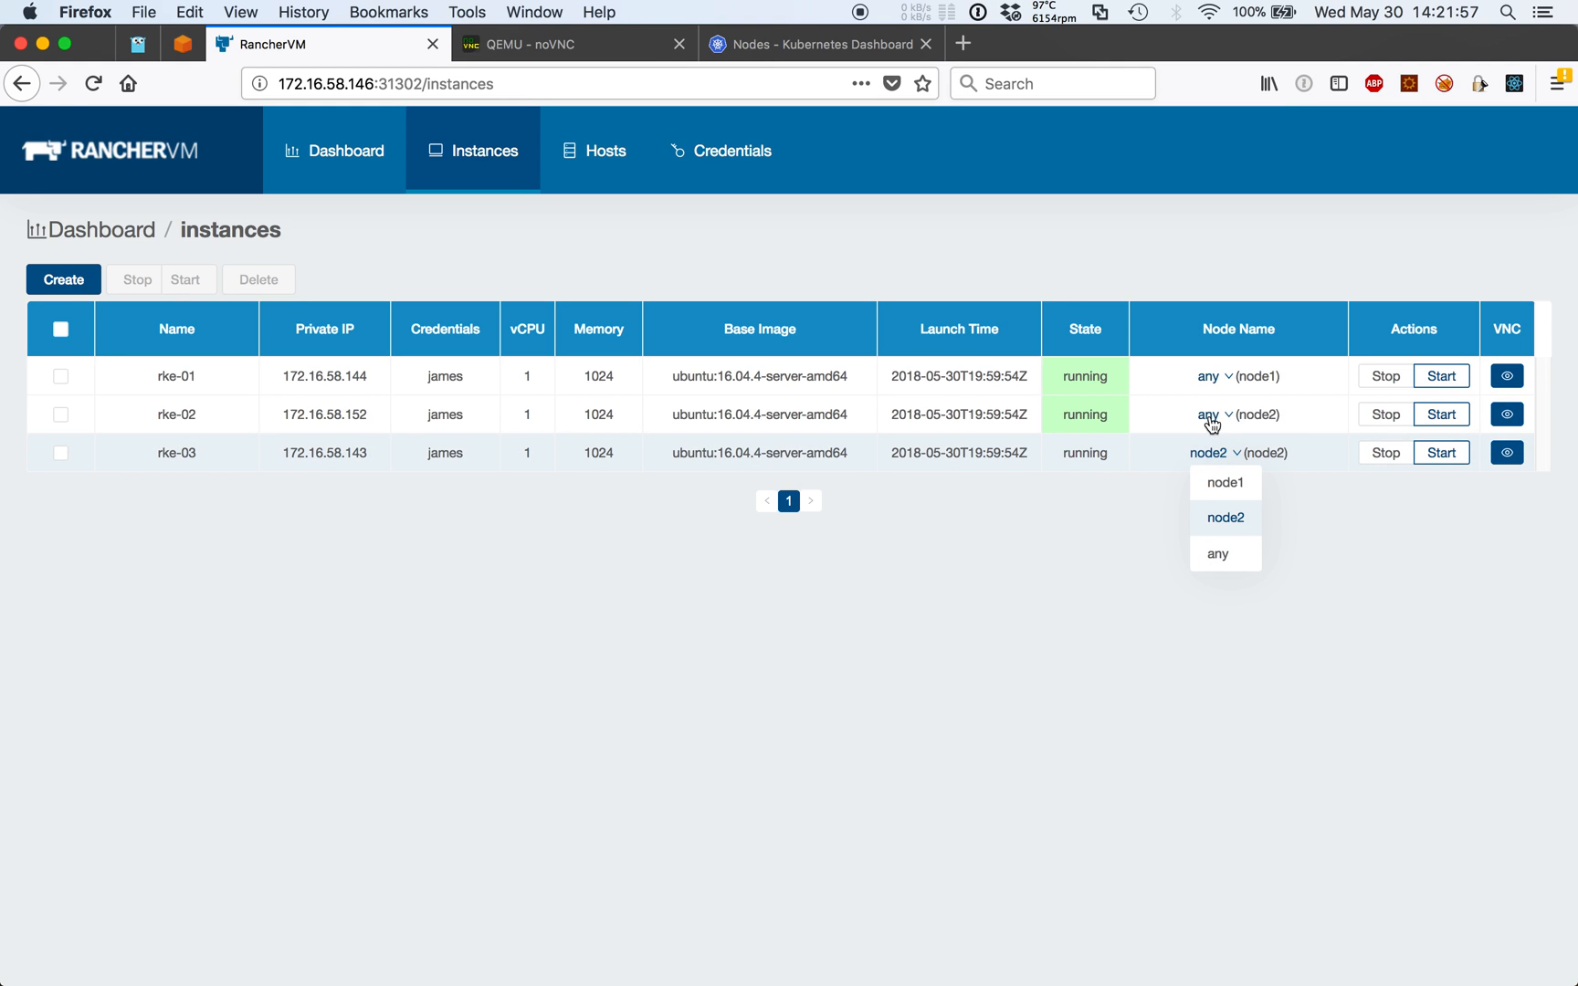
pyautogui.click(952, 202)
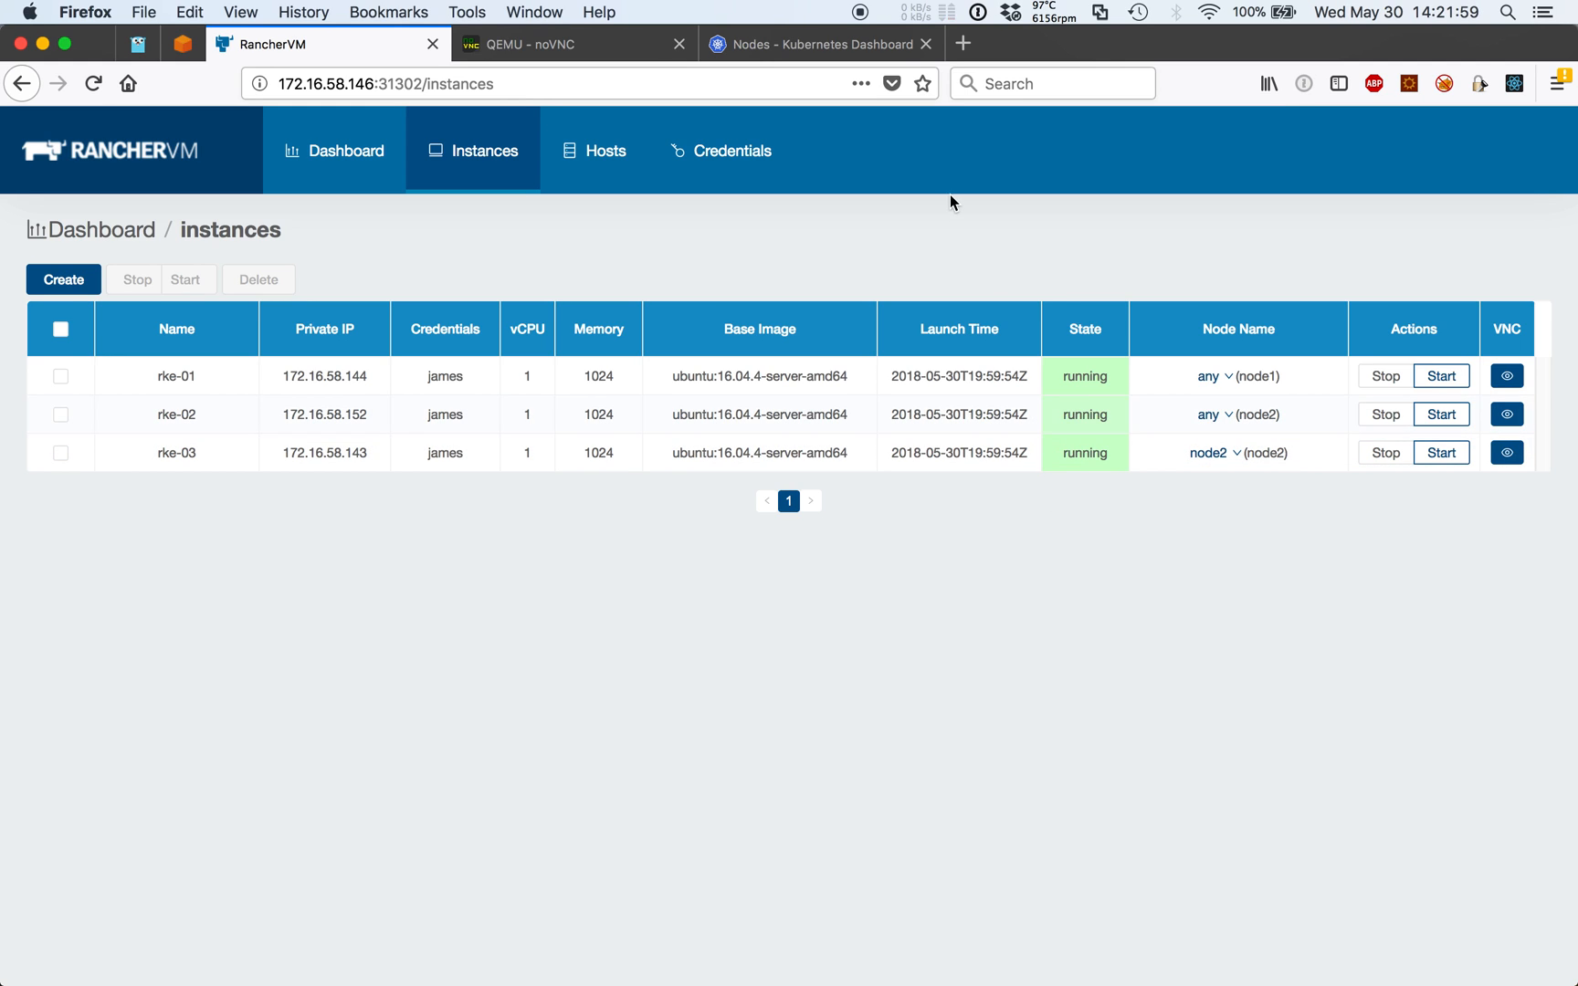